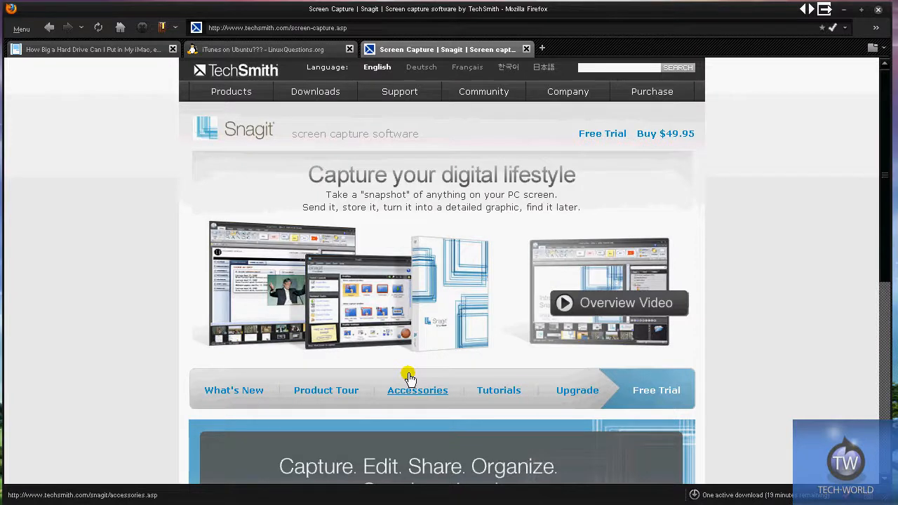
{"action": "mouse_move", "coordinate": [396, 367]}
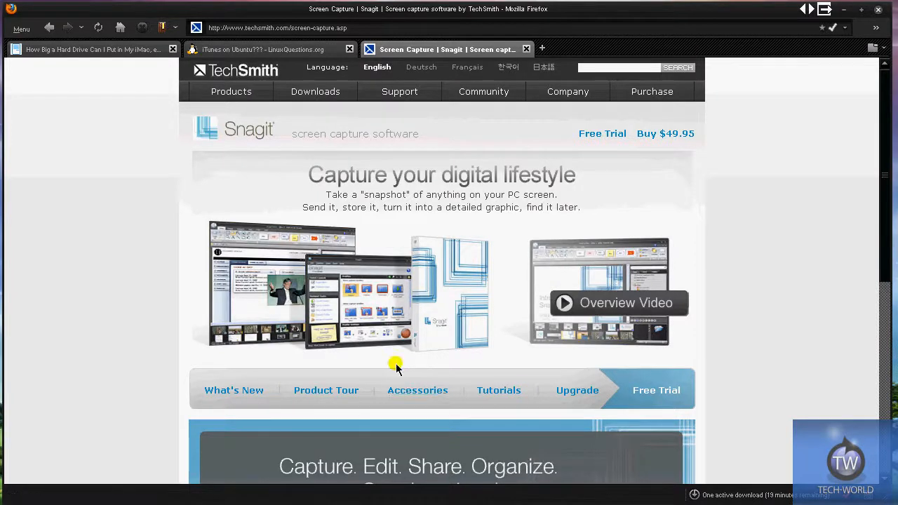
{"action": "mouse_move", "coordinate": [428, 448]}
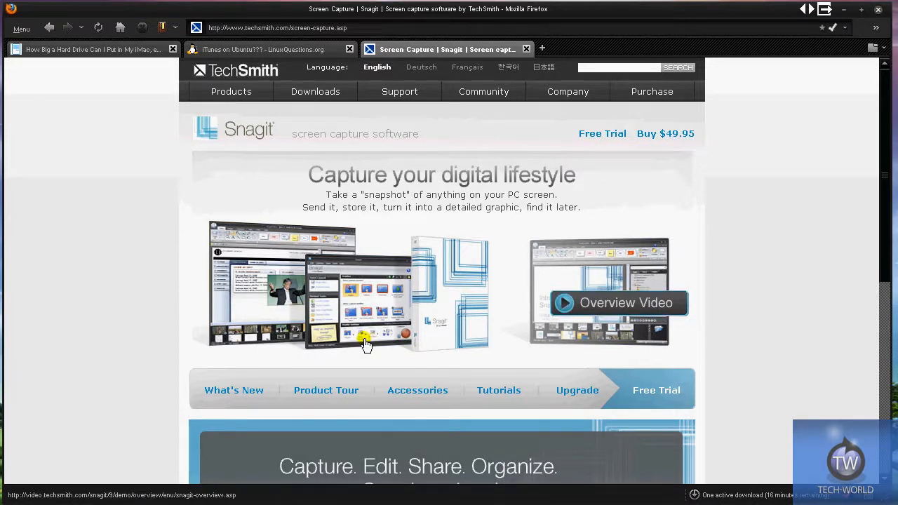
{"action": "mouse_move", "coordinate": [441, 342]}
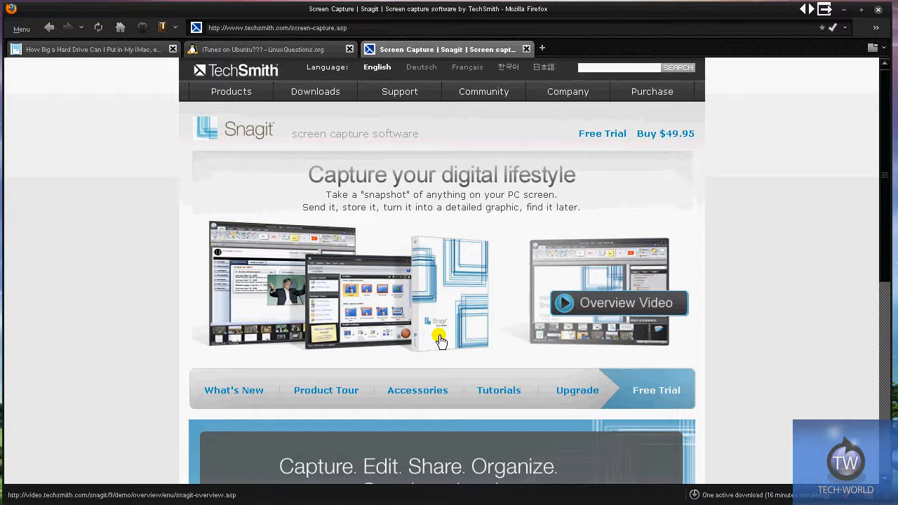
Step: Scroll to the bottom of the Snagit product page, showing download links and footer
{"action": "scroll", "scroll_direction": "down", "scroll_amount": 3}
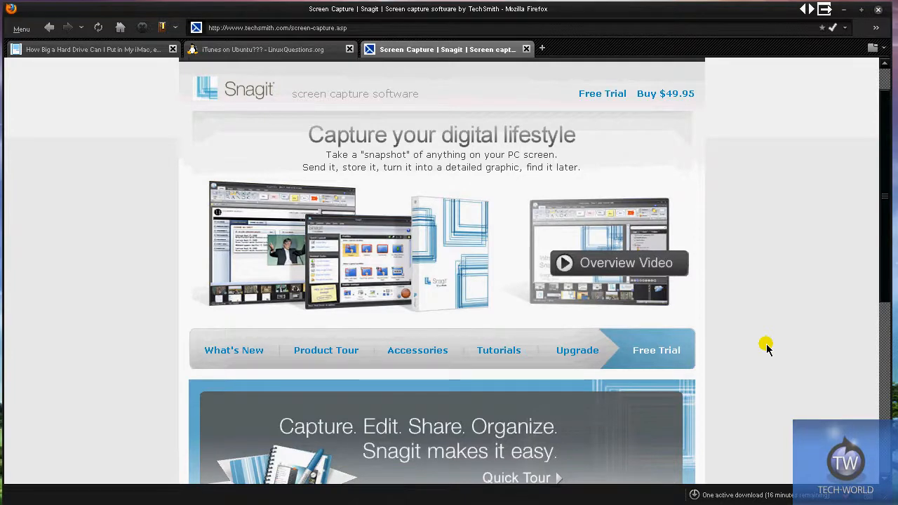
{"action": "scroll", "scroll_direction": "down", "scroll_amount": 3}
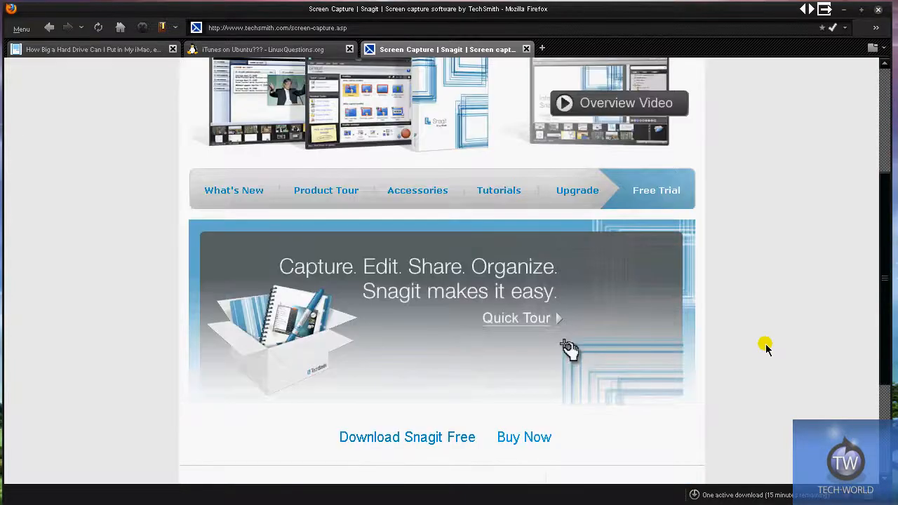
{"action": "scroll", "scroll_direction": "down", "scroll_amount": 3}
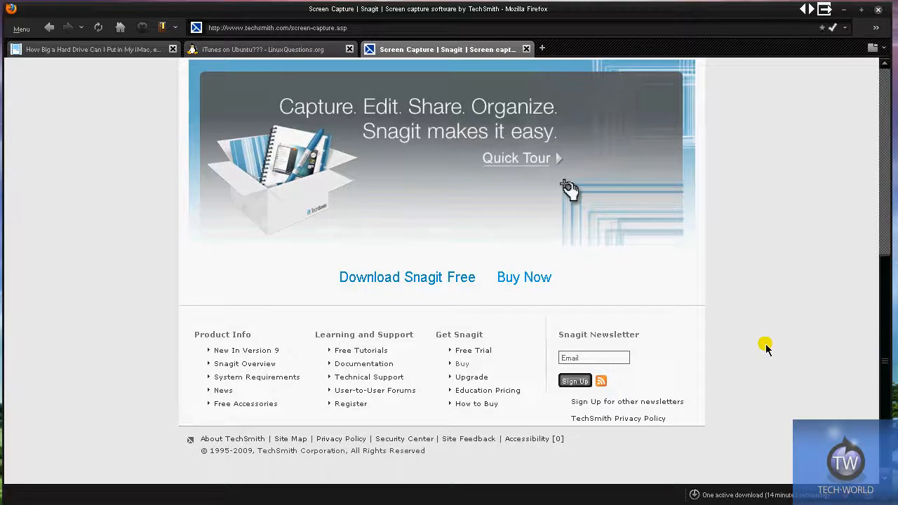
{"action": "mouse_move", "coordinate": [516, 290]}
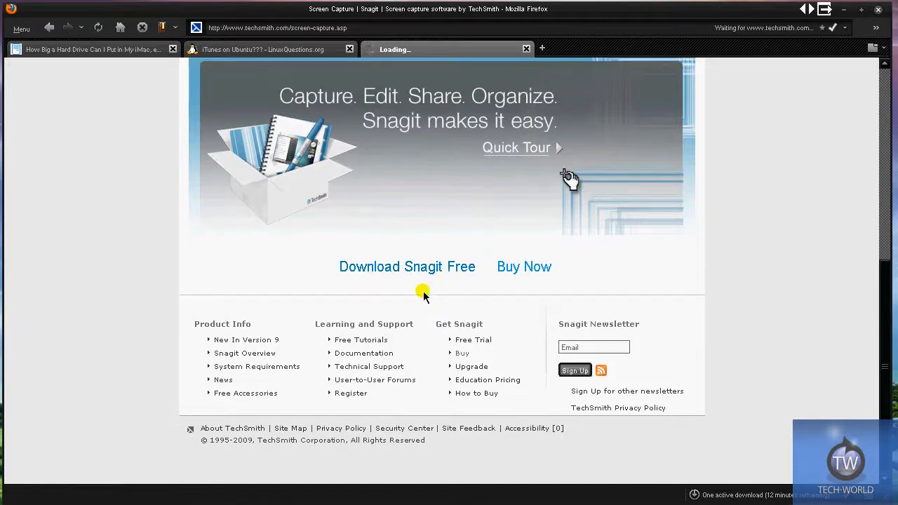
{"action": "mouse_move", "coordinate": [361, 340]}
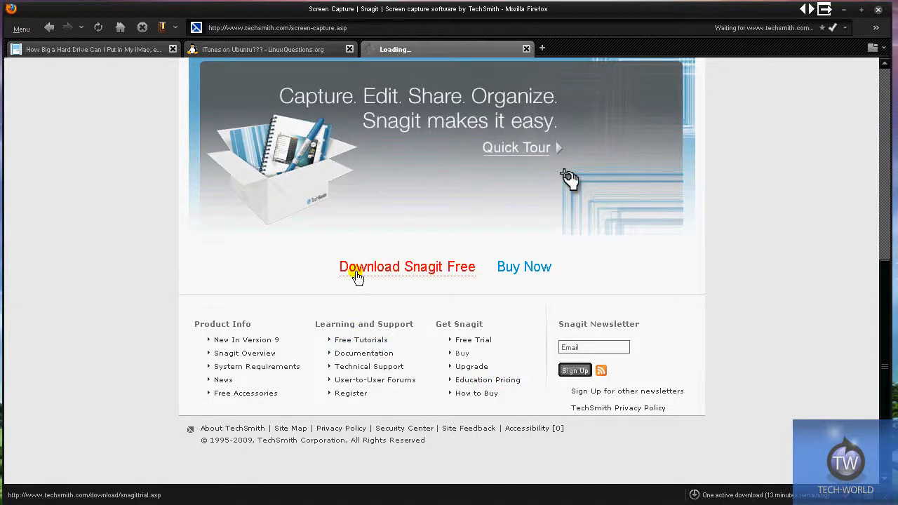
Step: Load TechSmith's Download Center trial page from the Download Snagit Free link
{"action": "left_click", "coordinate": [407, 267]}
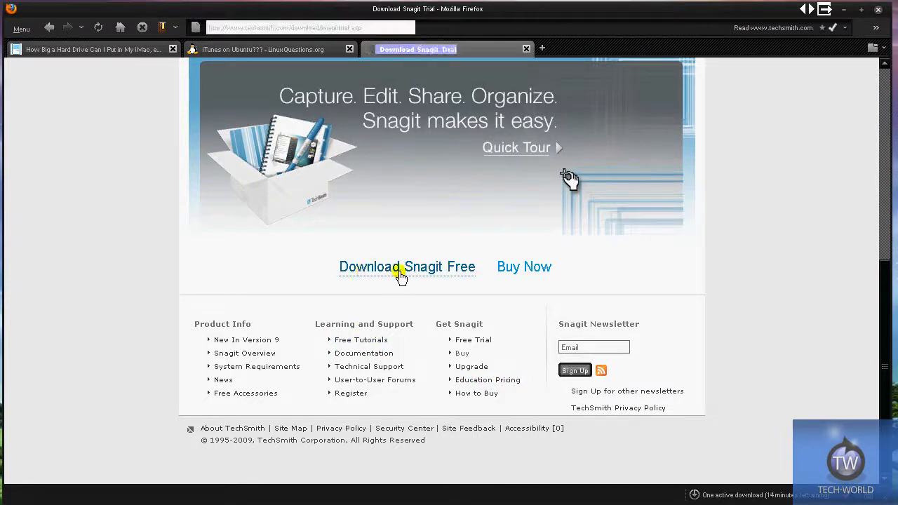
{"action": "left_click", "coordinate": [407, 267]}
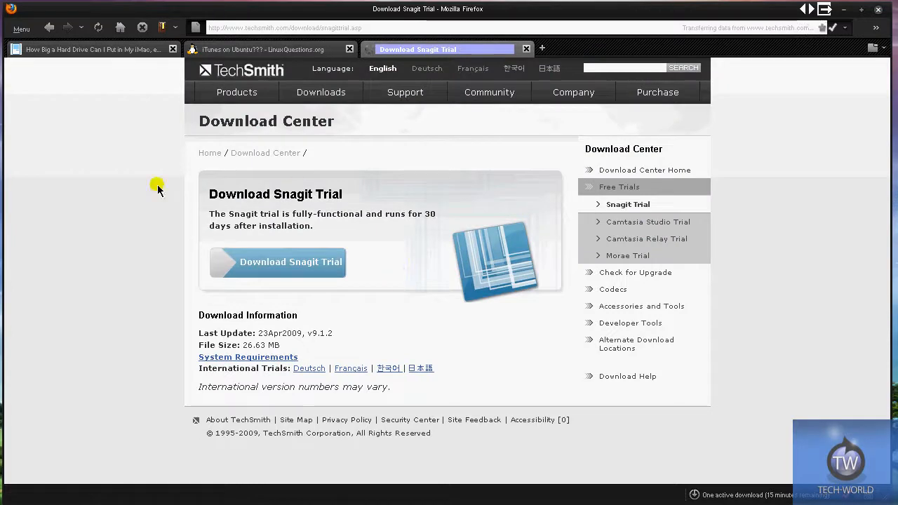
{"action": "mouse_move", "coordinate": [429, 298]}
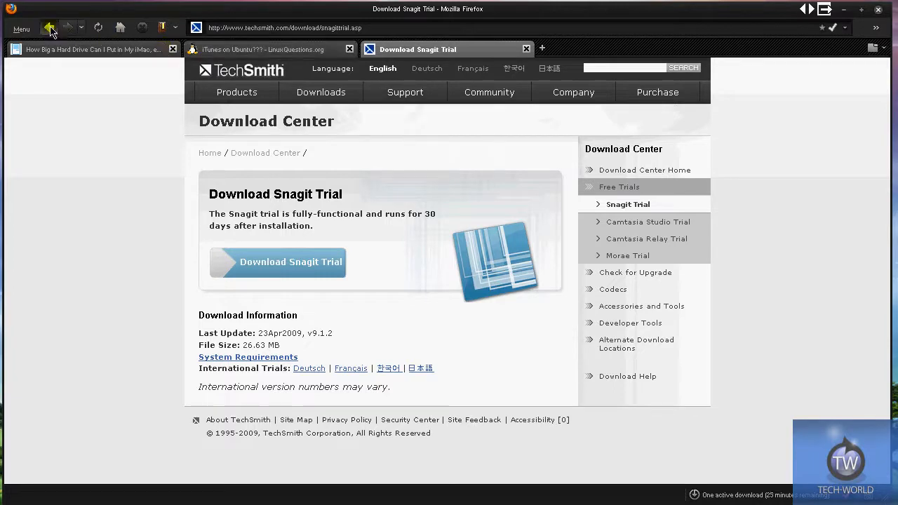
Step: Go back to the Snagit product page, then close Snagit's Dock Entry Properties dialog
{"action": "left_click", "coordinate": [49, 27]}
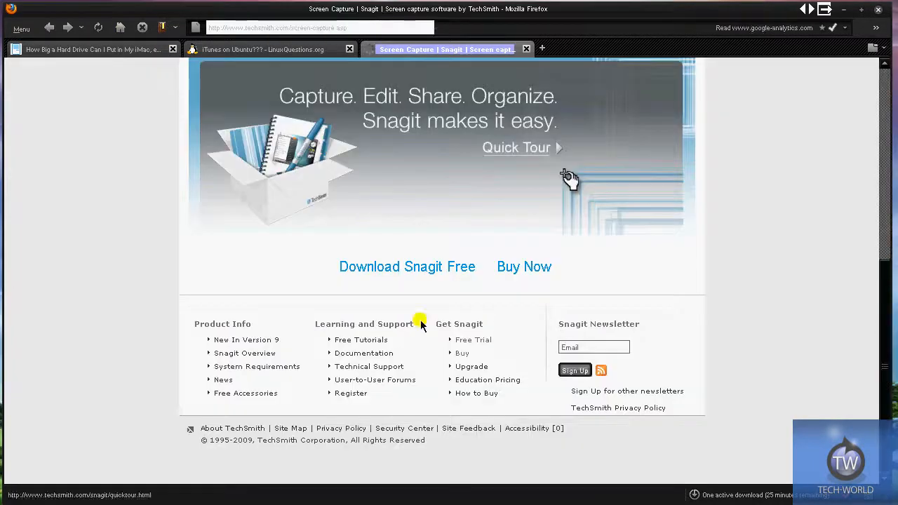
{"action": "scroll", "scroll_direction": "up", "scroll_amount": 3}
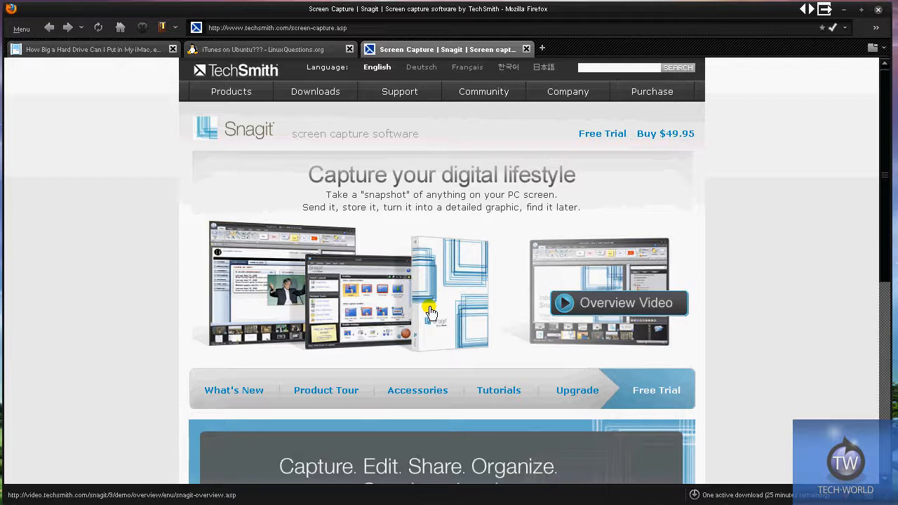
{"action": "mouse_move", "coordinate": [370, 335]}
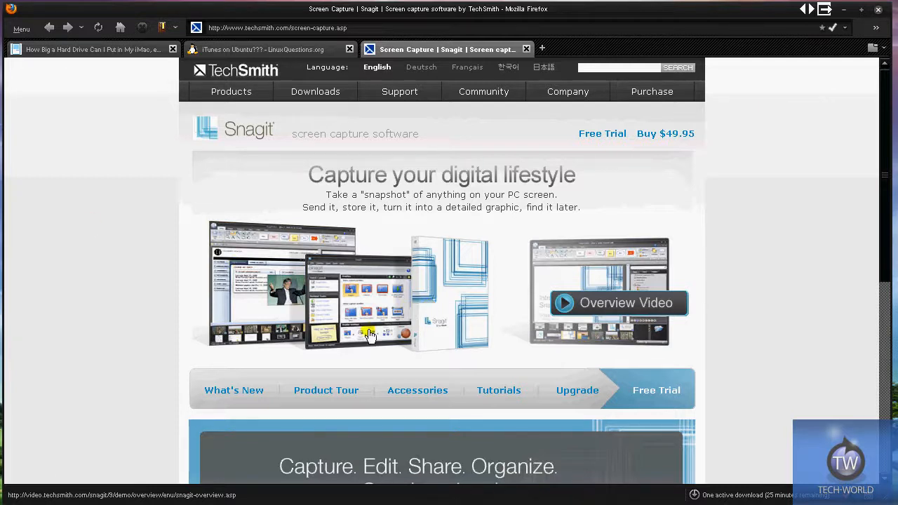
{"action": "mouse_move", "coordinate": [466, 300]}
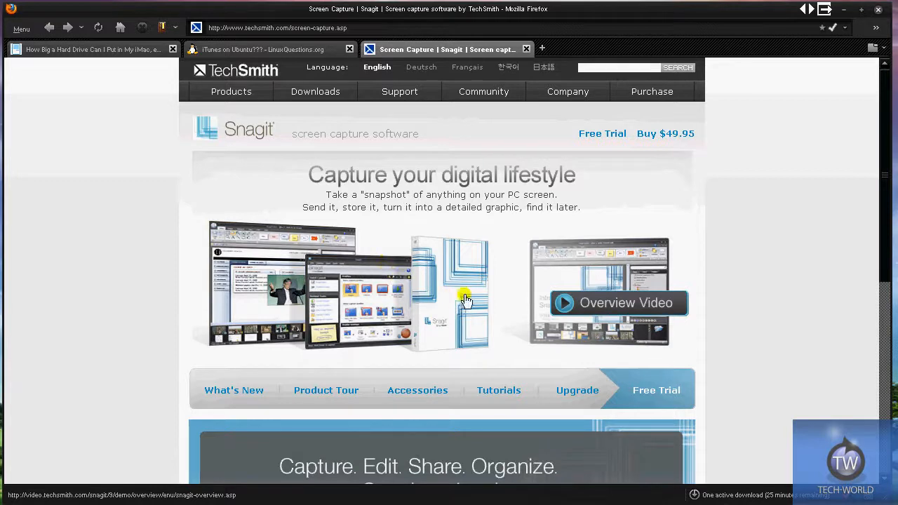
{"action": "mouse_move", "coordinate": [472, 303]}
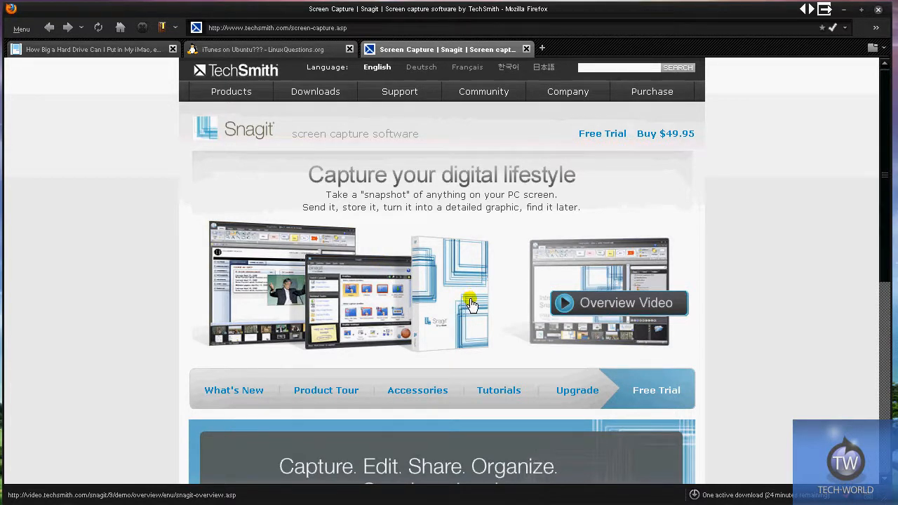
{"action": "mouse_move", "coordinate": [466, 328]}
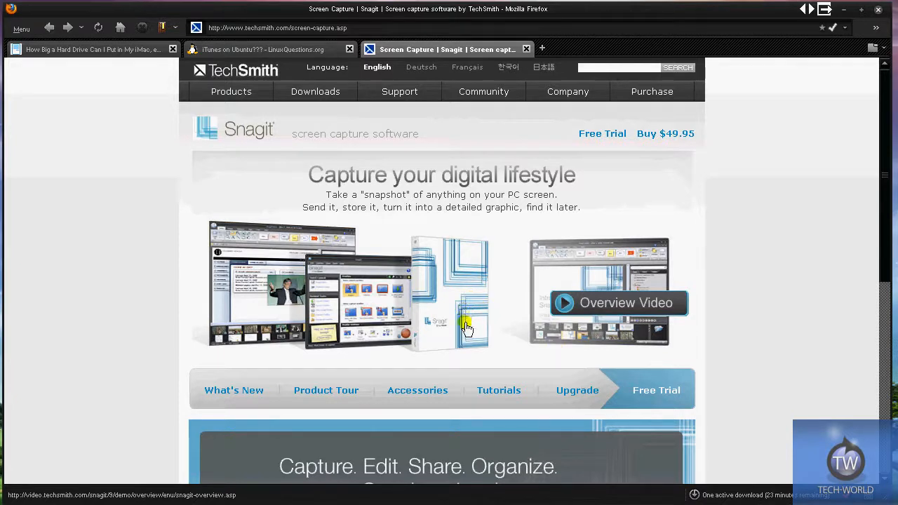
{"action": "mouse_move", "coordinate": [447, 253]}
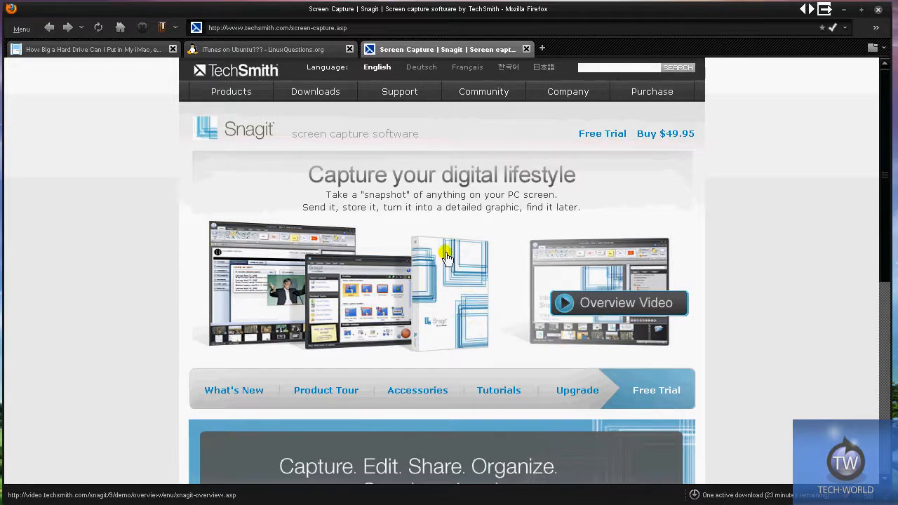
{"action": "mouse_move", "coordinate": [842, 402]}
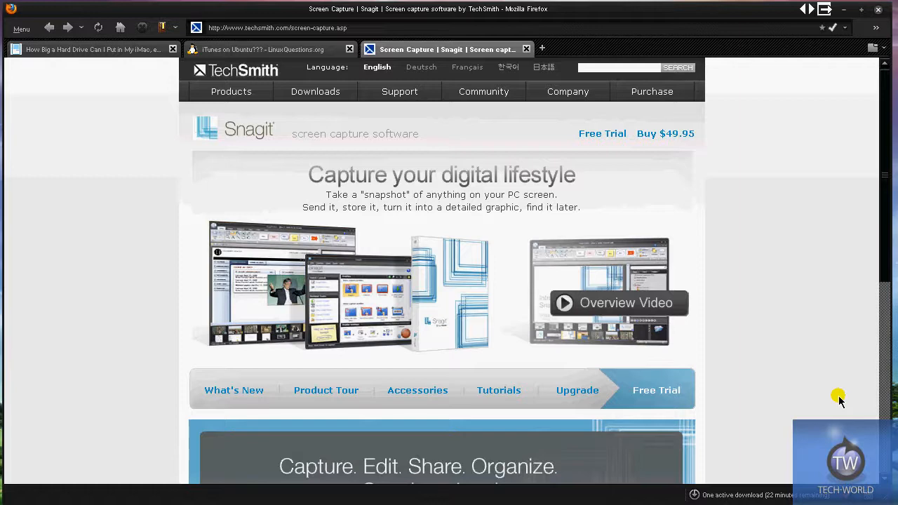
{"action": "mouse_move", "coordinate": [750, 321]}
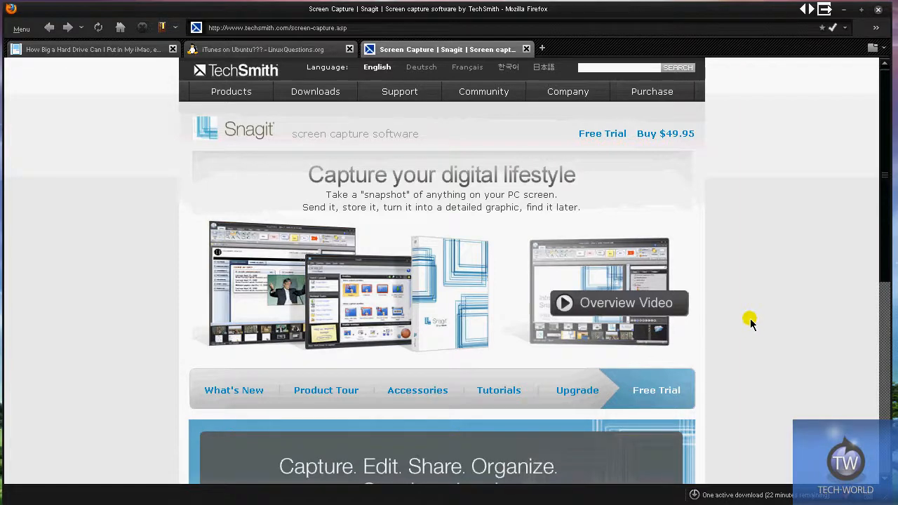
{"action": "scroll", "scroll_direction": "down", "scroll_amount": 3}
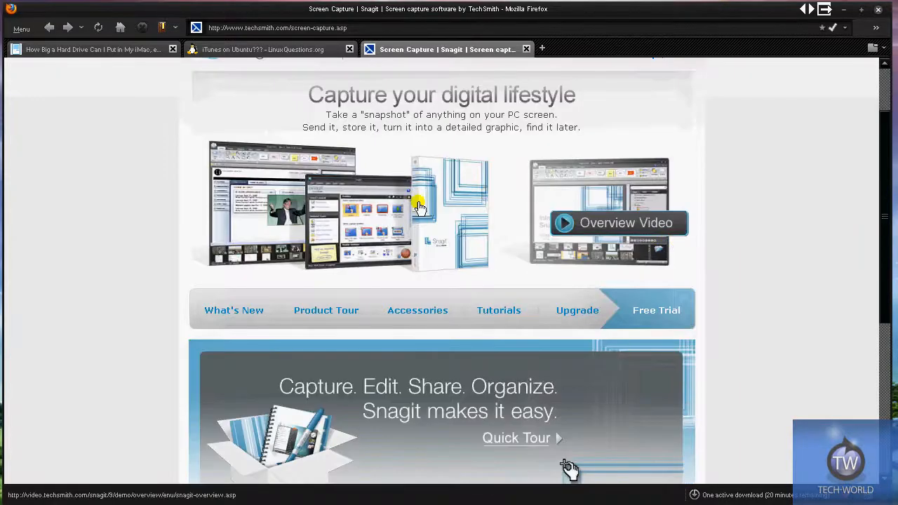
{"action": "mouse_move", "coordinate": [489, 240]}
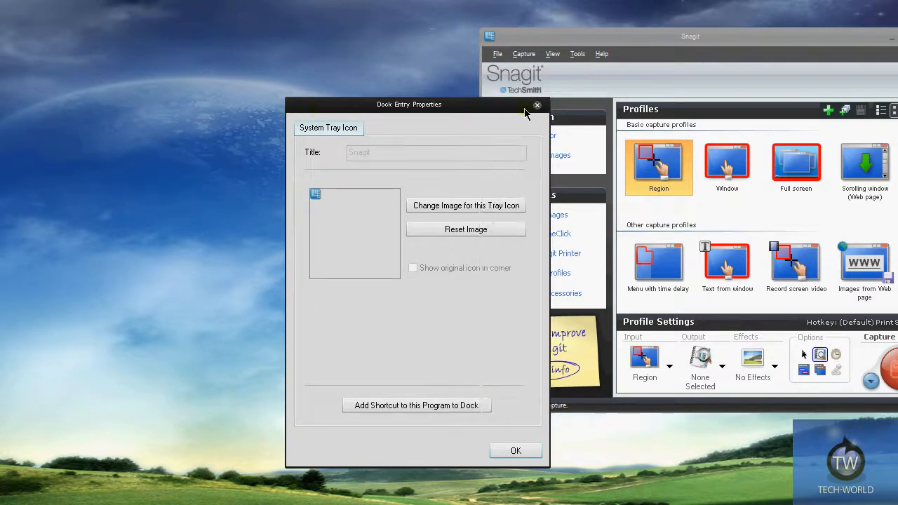
{"action": "left_click", "coordinate": [536, 105]}
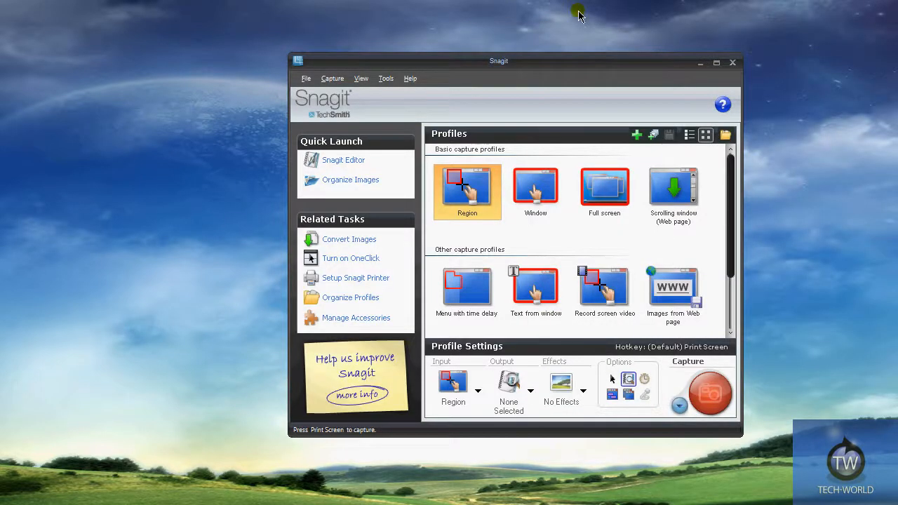
{"action": "mouse_move", "coordinate": [580, 29]}
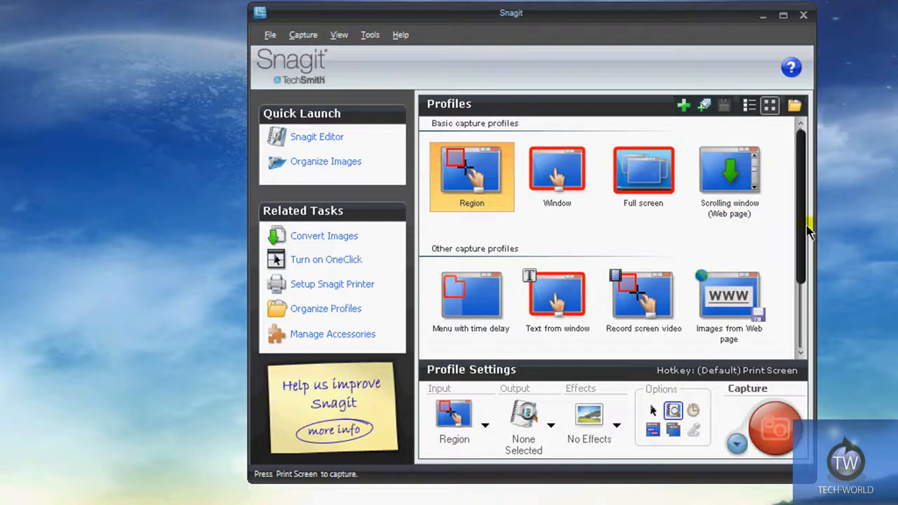
{"action": "scroll", "scroll_direction": "down", "scroll_amount": 3}
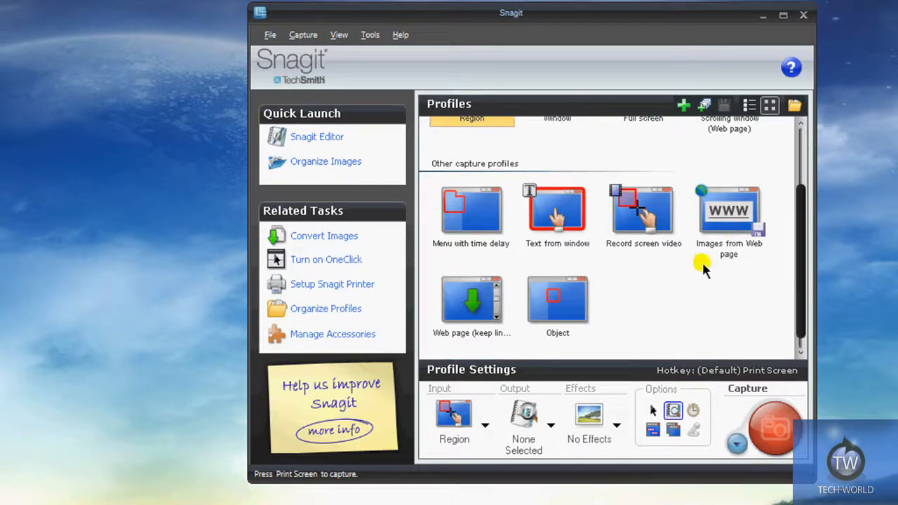
{"action": "mouse_move", "coordinate": [645, 225]}
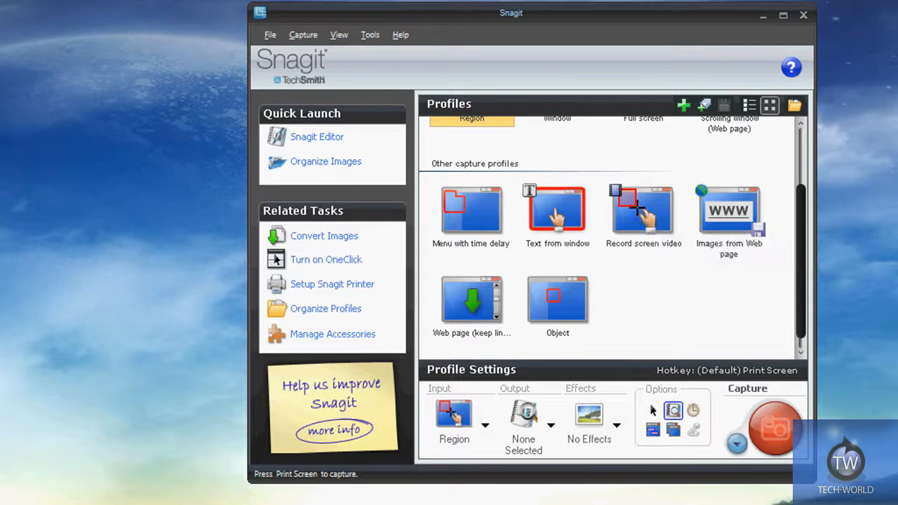
{"action": "mouse_move", "coordinate": [639, 231]}
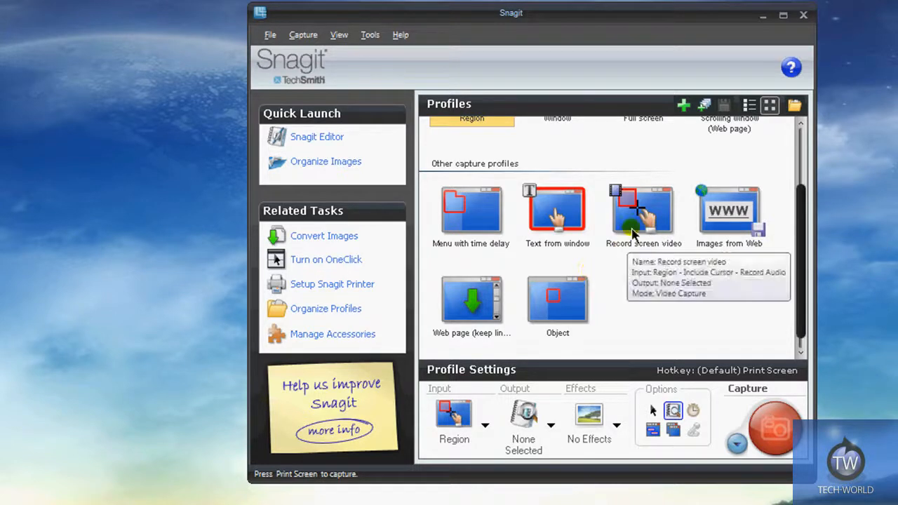
{"action": "mouse_move", "coordinate": [665, 225]}
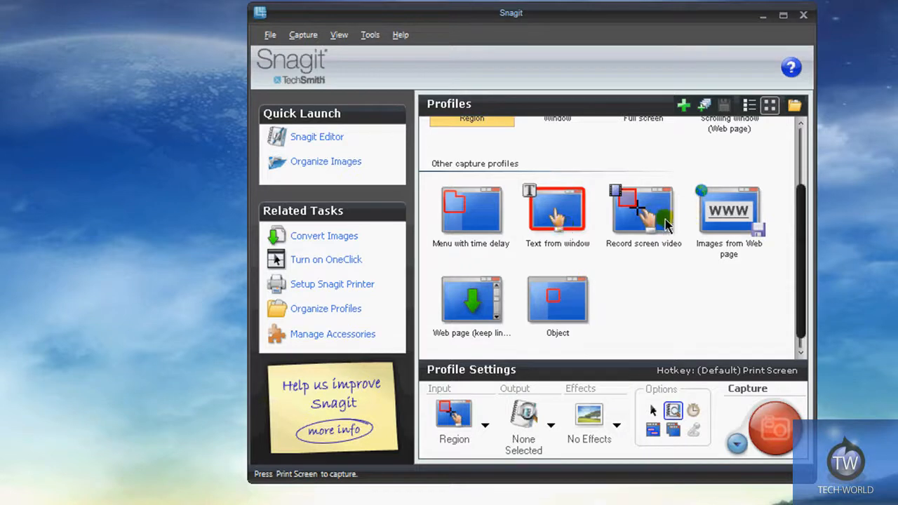
{"action": "mouse_move", "coordinate": [491, 221]}
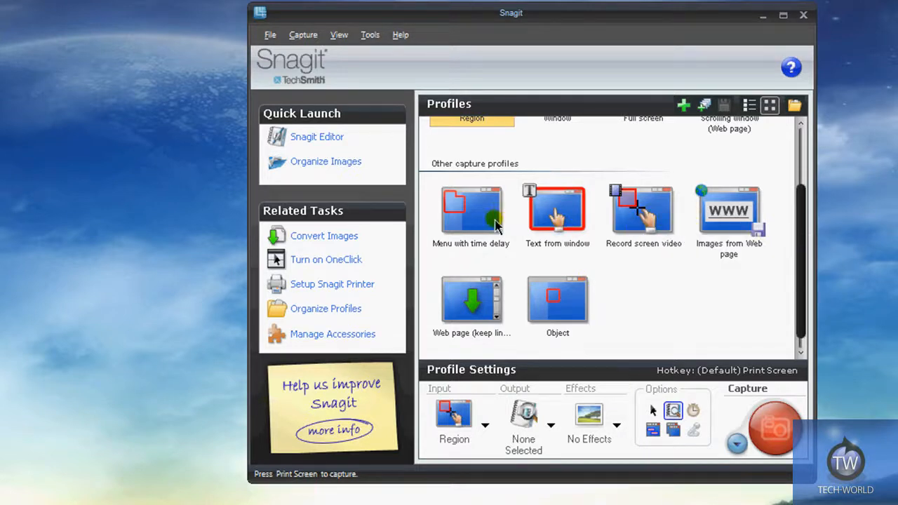
{"action": "mouse_move", "coordinate": [596, 301]}
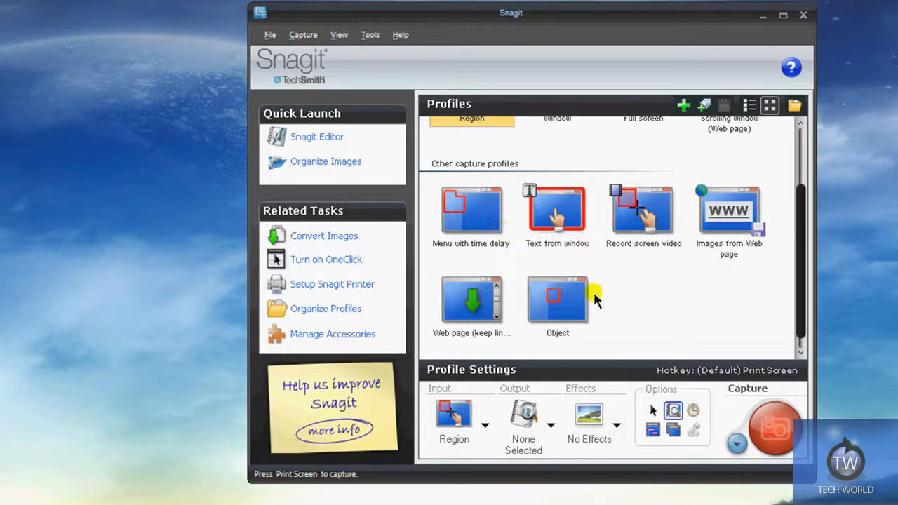
{"action": "mouse_move", "coordinate": [575, 298]}
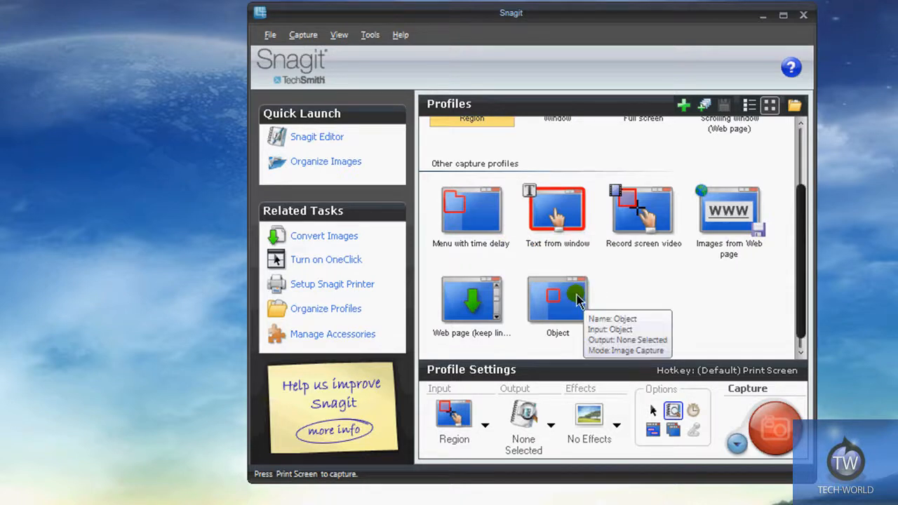
{"action": "mouse_move", "coordinate": [558, 442]}
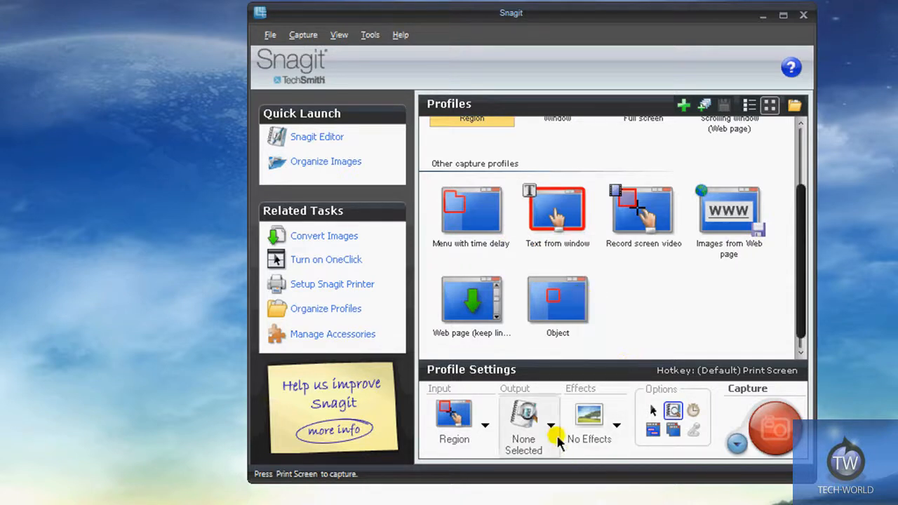
{"action": "left_click", "coordinate": [551, 425]}
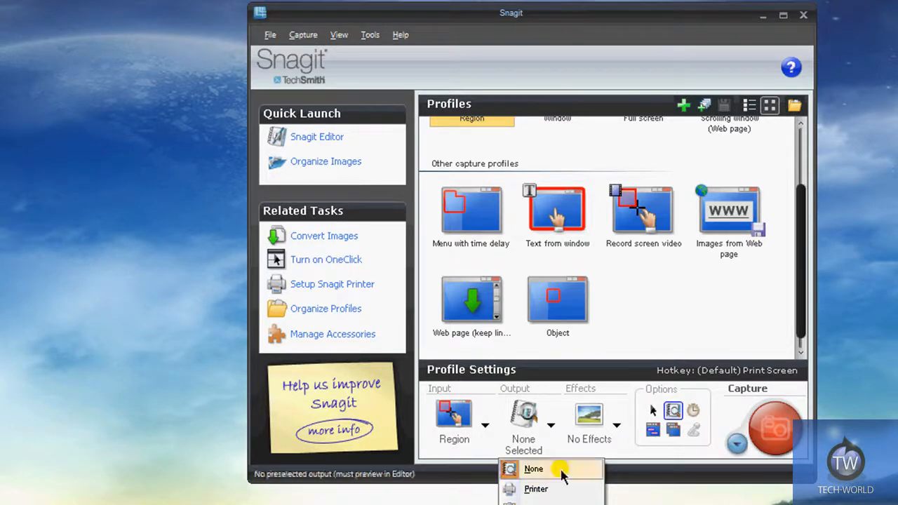
{"action": "left_click", "coordinate": [533, 468]}
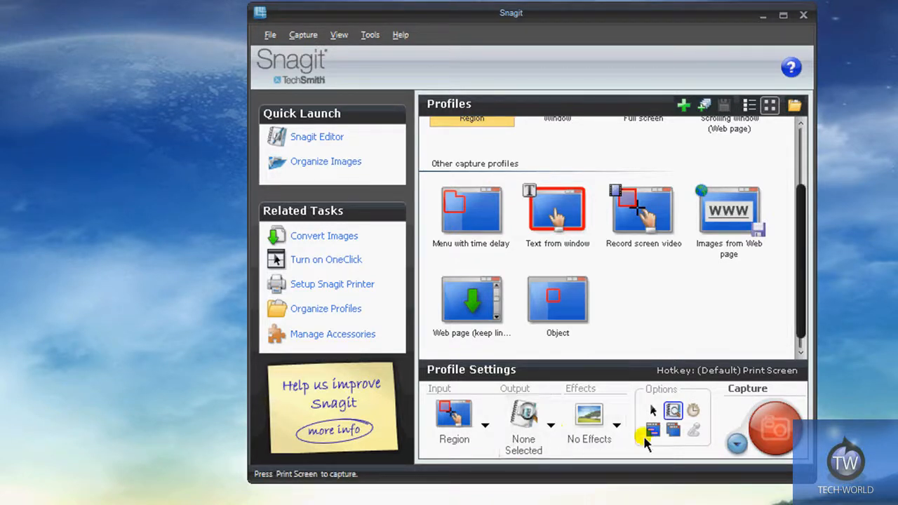
{"action": "mouse_move", "coordinate": [618, 428]}
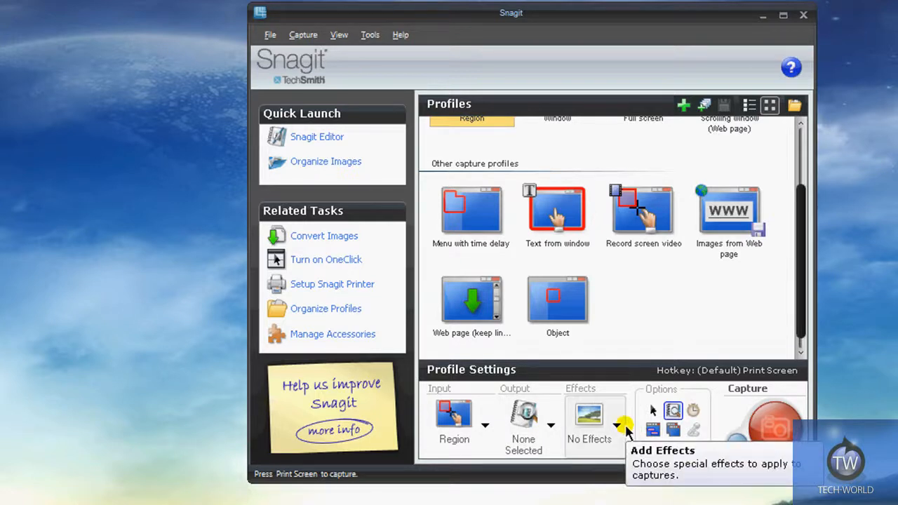
{"action": "left_click", "coordinate": [616, 426]}
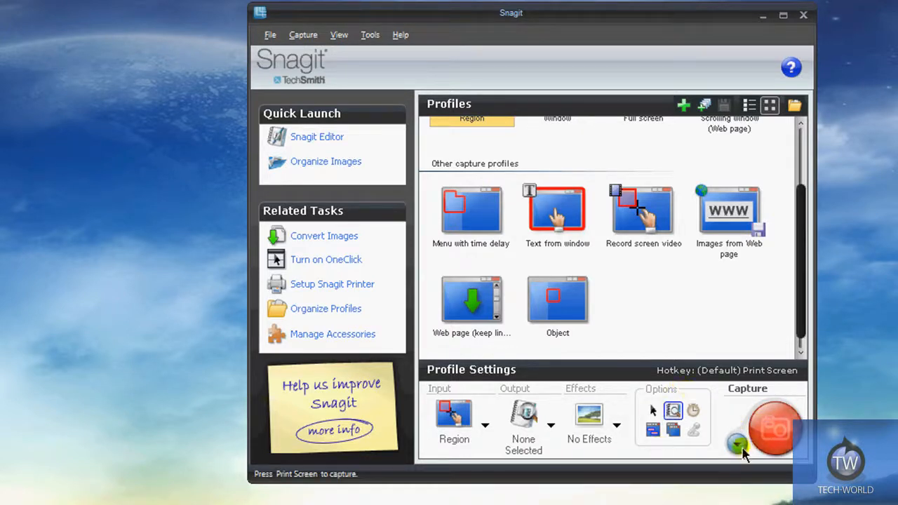
Step: Show the capture mode menu listing Image Capture and Text Capture
{"action": "left_click", "coordinate": [737, 443]}
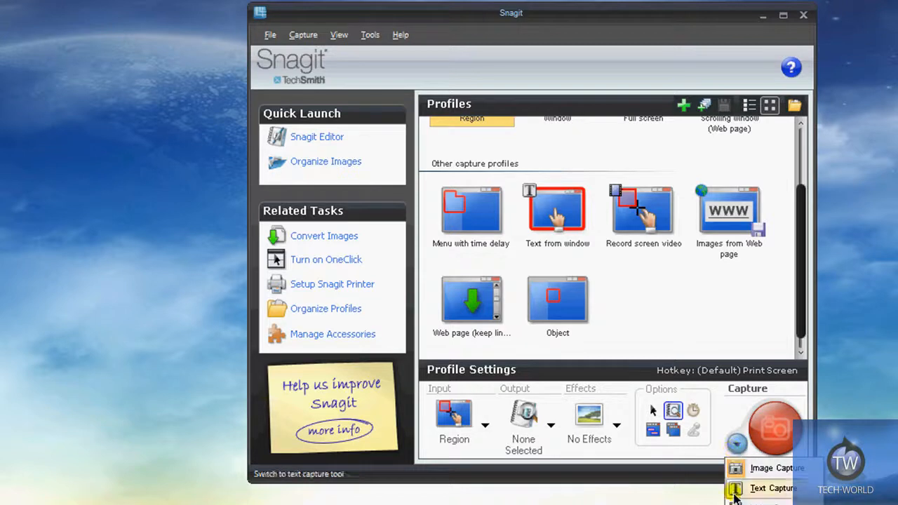
{"action": "mouse_move", "coordinate": [772, 488]}
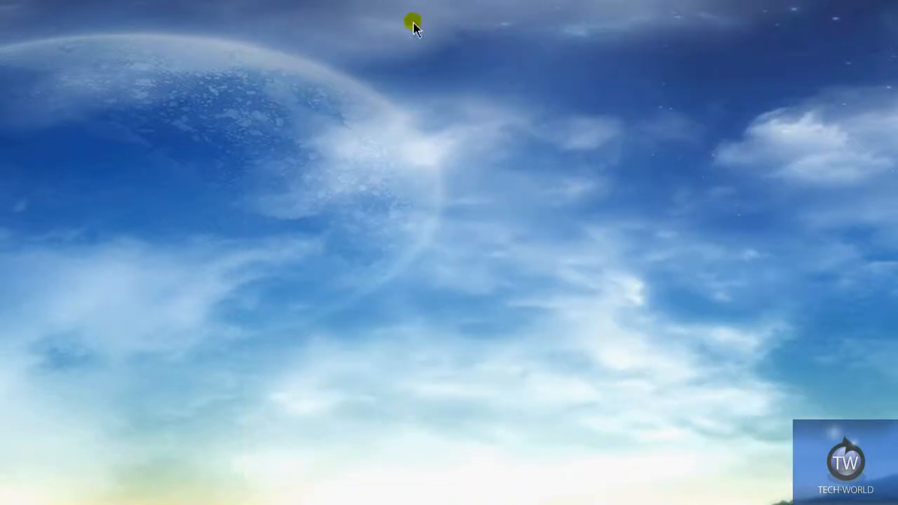
{"action": "mouse_move", "coordinate": [263, 88]}
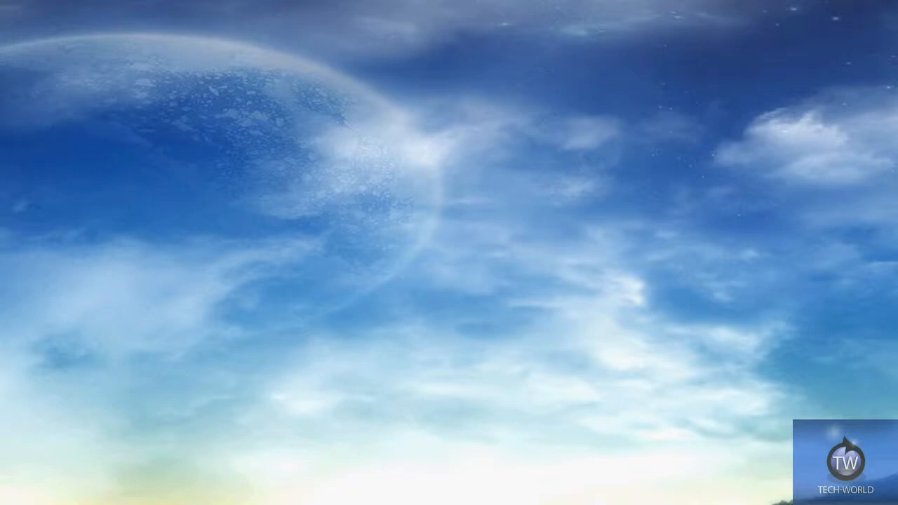
{"action": "mouse_move", "coordinate": [733, 81]}
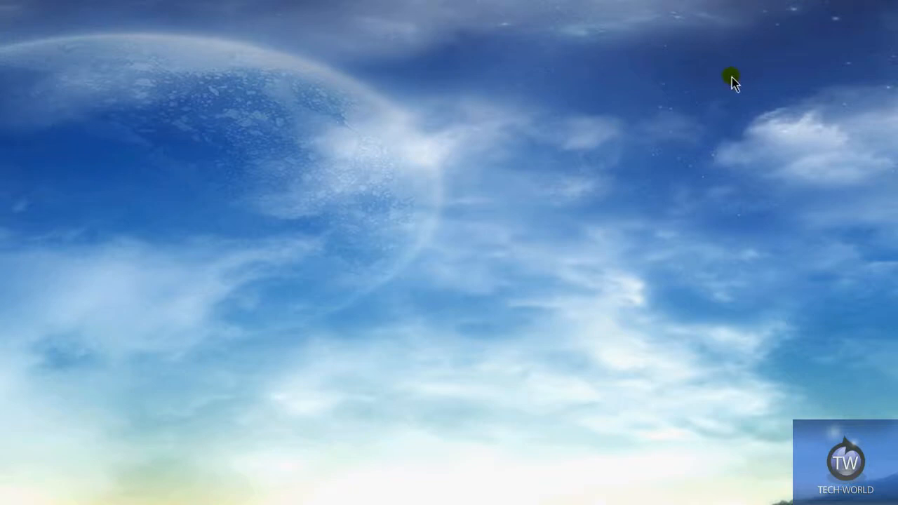
{"action": "mouse_move", "coordinate": [756, 84]}
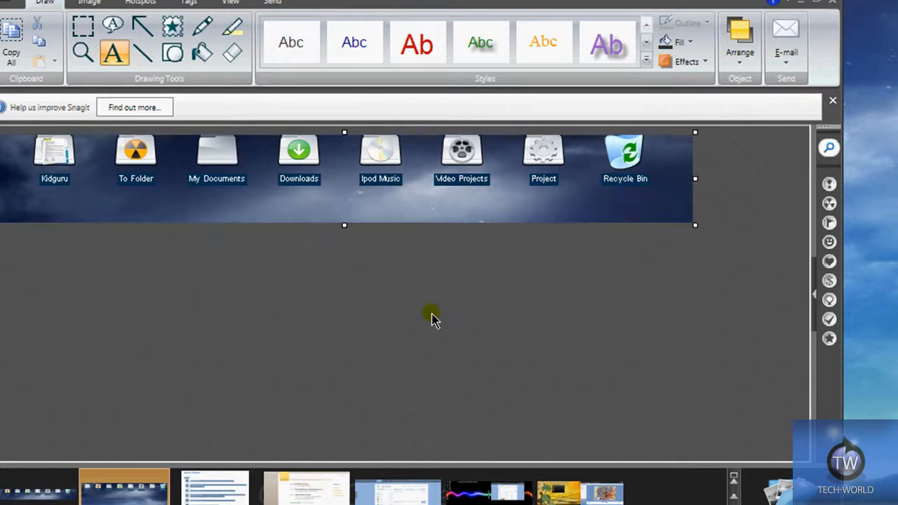
{"action": "mouse_move", "coordinate": [265, 209]}
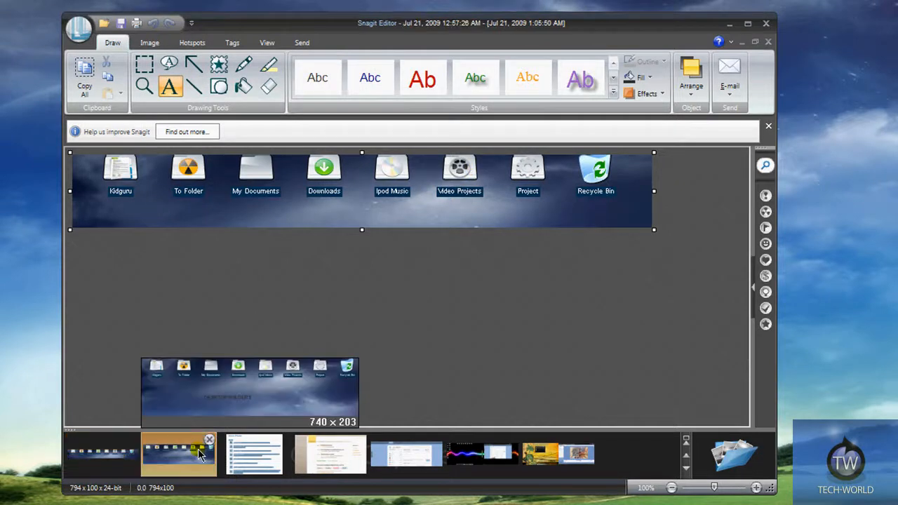
Step: Browse the tray captures, ending on the desktop icons capture with Recycle Bin
{"action": "left_click", "coordinate": [254, 454]}
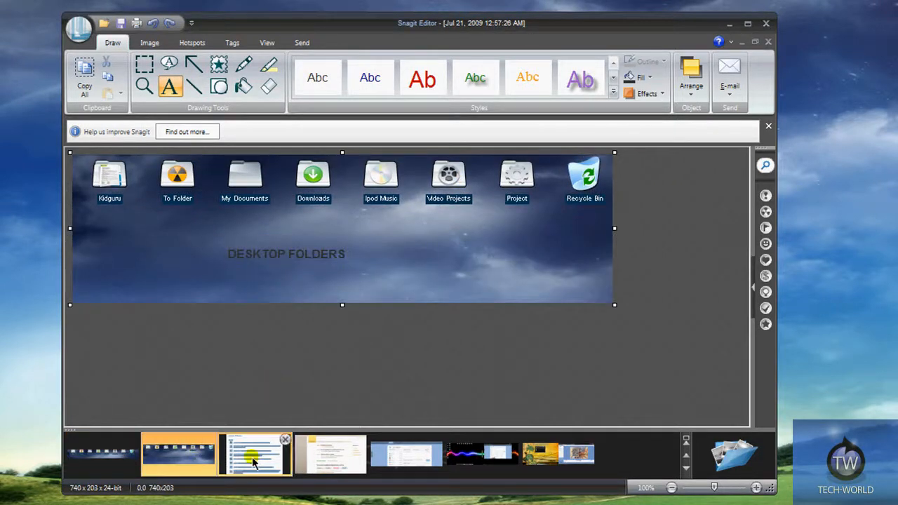
{"action": "left_click", "coordinate": [330, 452]}
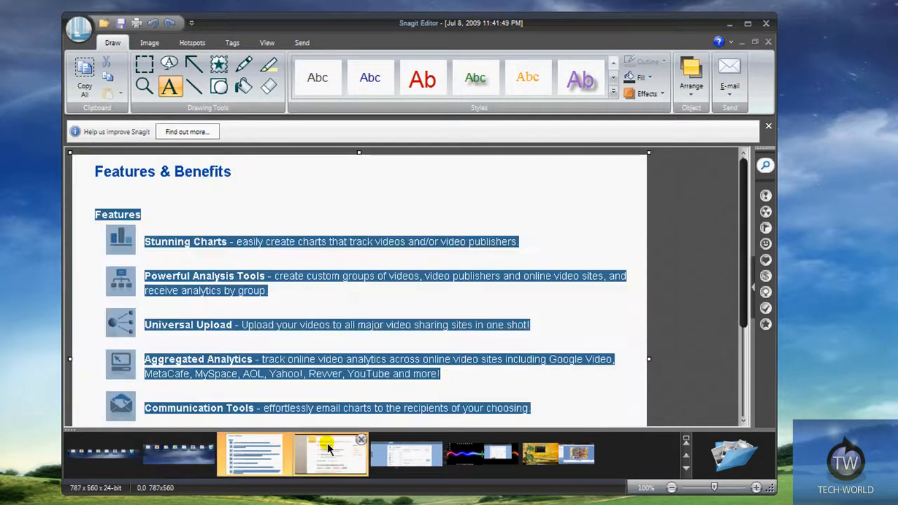
{"action": "left_click", "coordinate": [330, 454]}
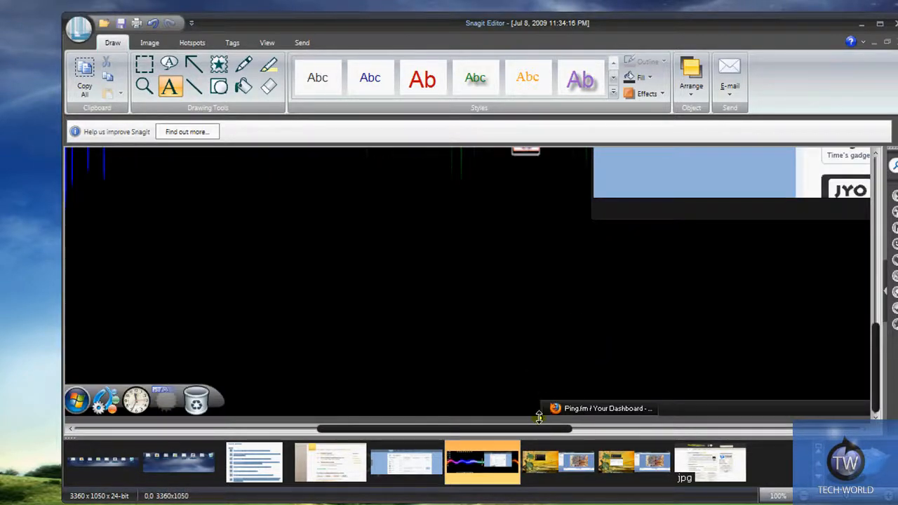
{"action": "mouse_move", "coordinate": [482, 460]}
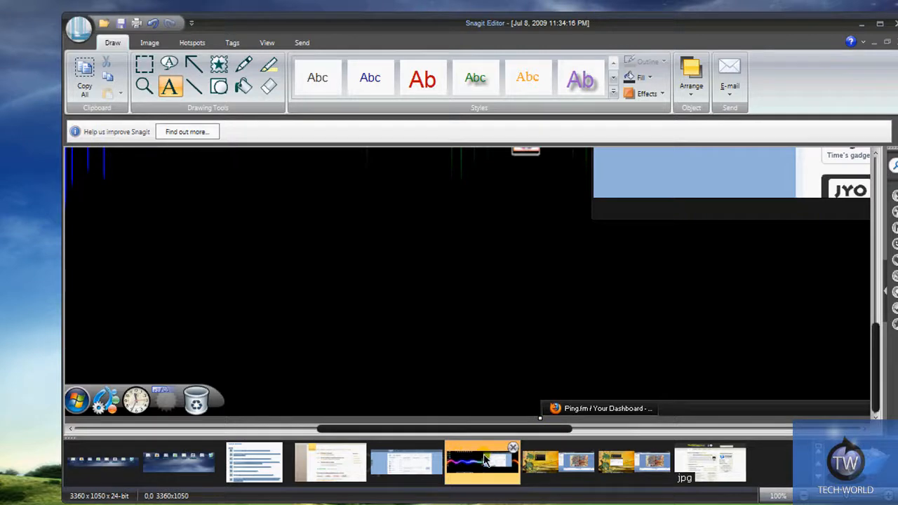
{"action": "left_click", "coordinate": [558, 461]}
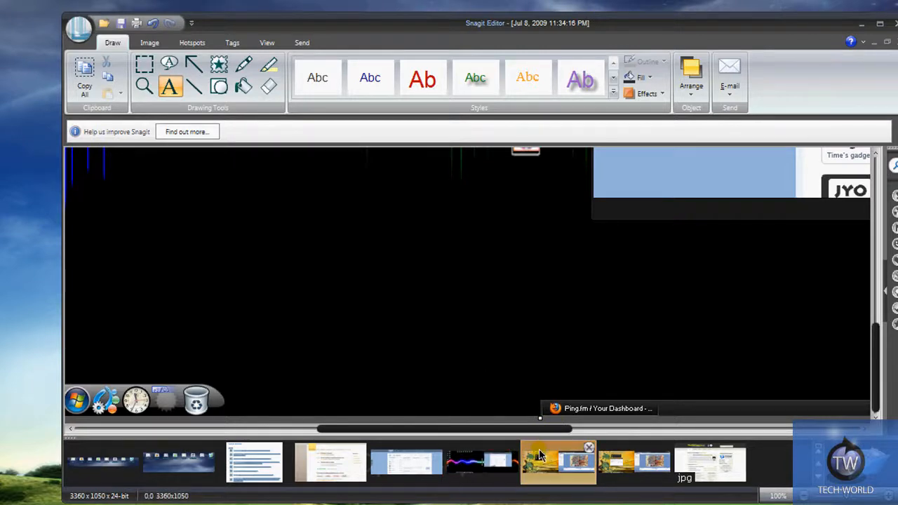
{"action": "left_click", "coordinate": [558, 462]}
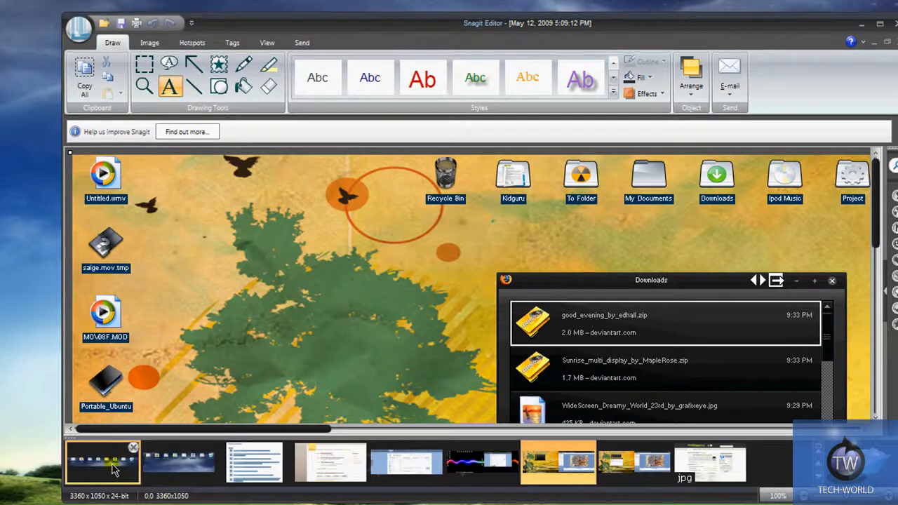
{"action": "left_click", "coordinate": [102, 461]}
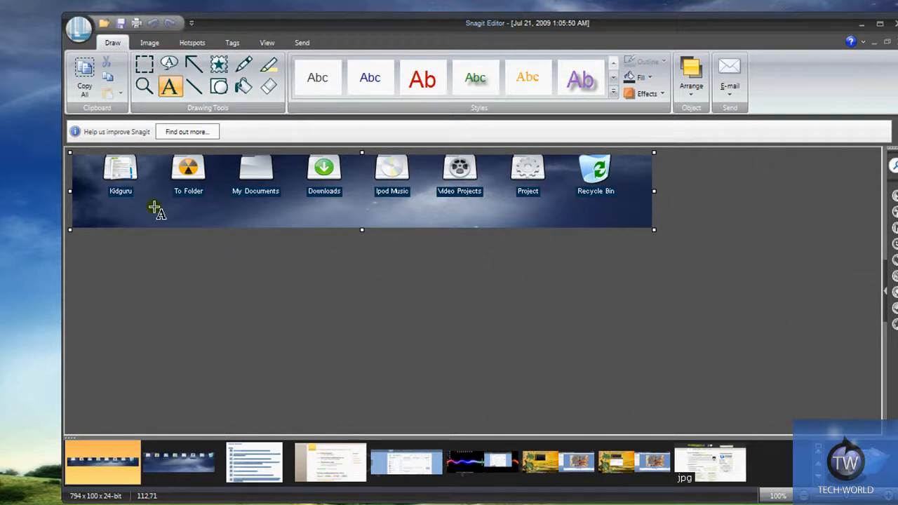
Step: Add a 'DESKTOP!' text box below the row of desktop icons
{"action": "left_click_drag", "start_coordinate": [155, 207], "coordinate": [509, 225]}
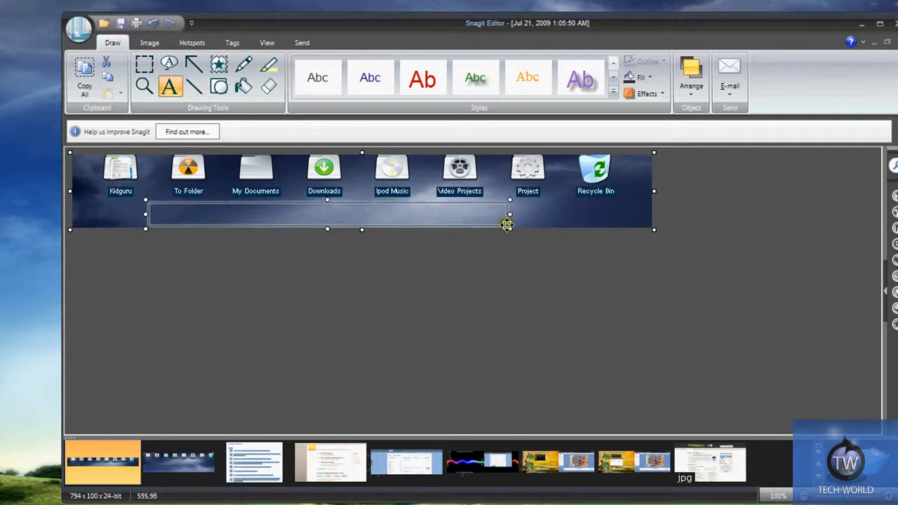
{"action": "type", "text": "DESKTO"}
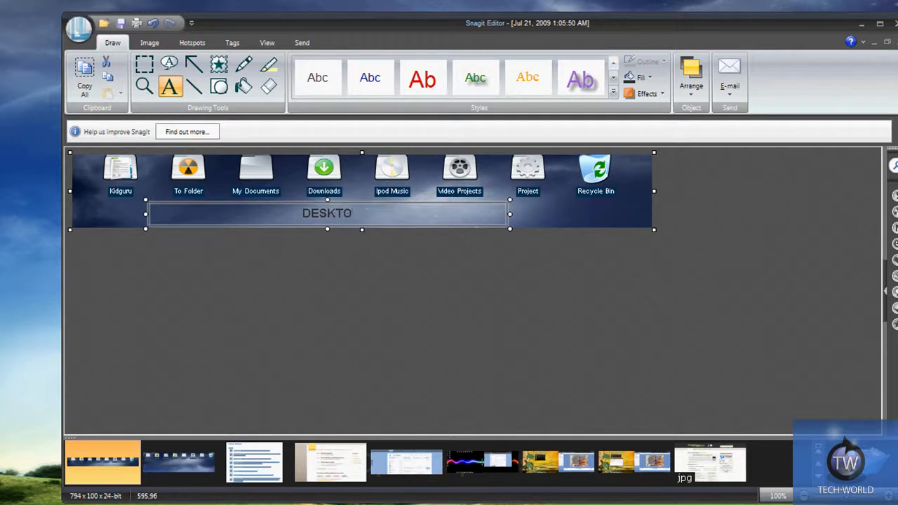
{"action": "type", "text": "P!"}
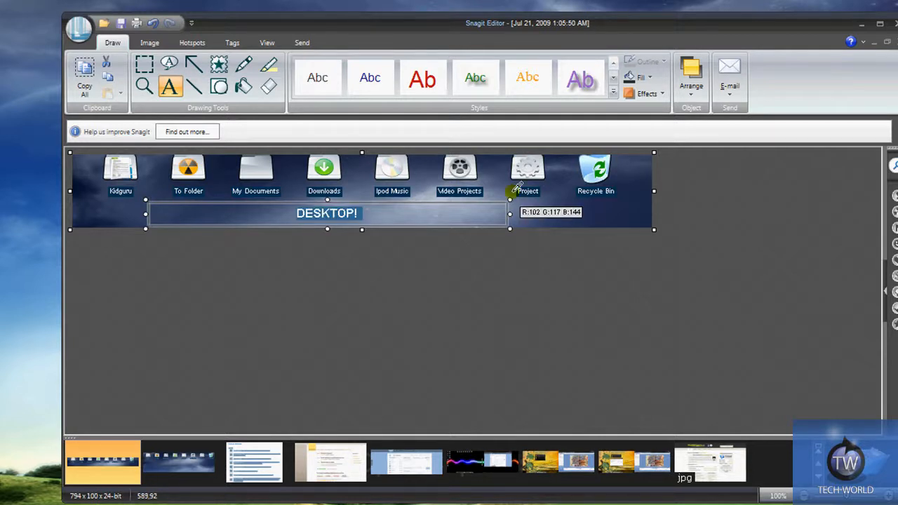
{"action": "left_click", "coordinate": [370, 77]}
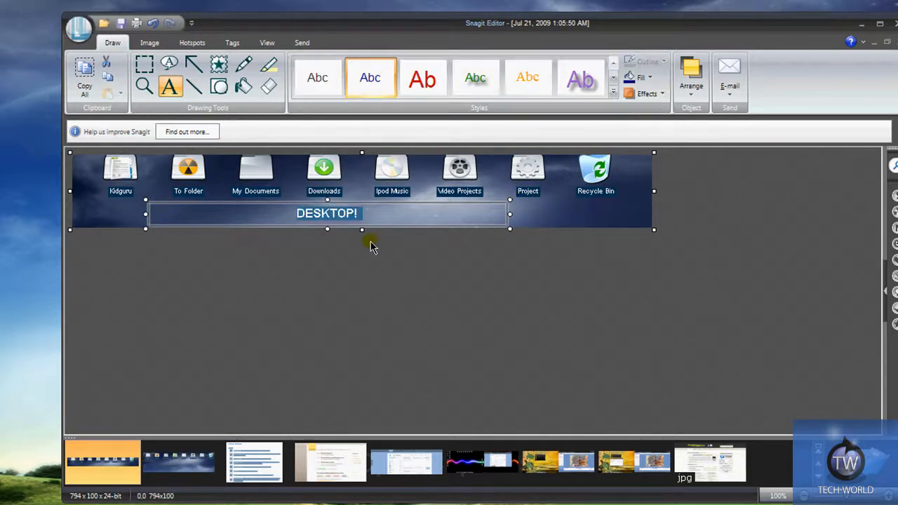
{"action": "mouse_move", "coordinate": [385, 197]}
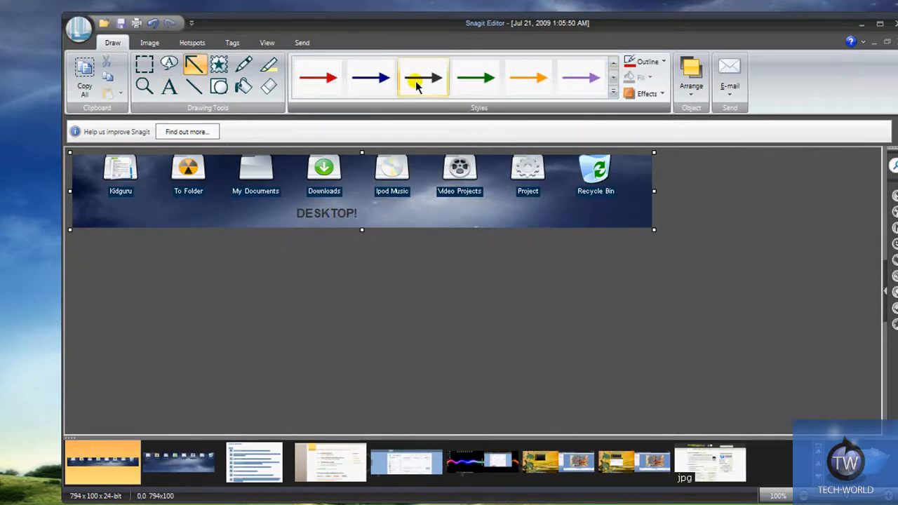
Step: Reposition the DESKTOP! caption toward the lower right
{"action": "left_click", "coordinate": [423, 78]}
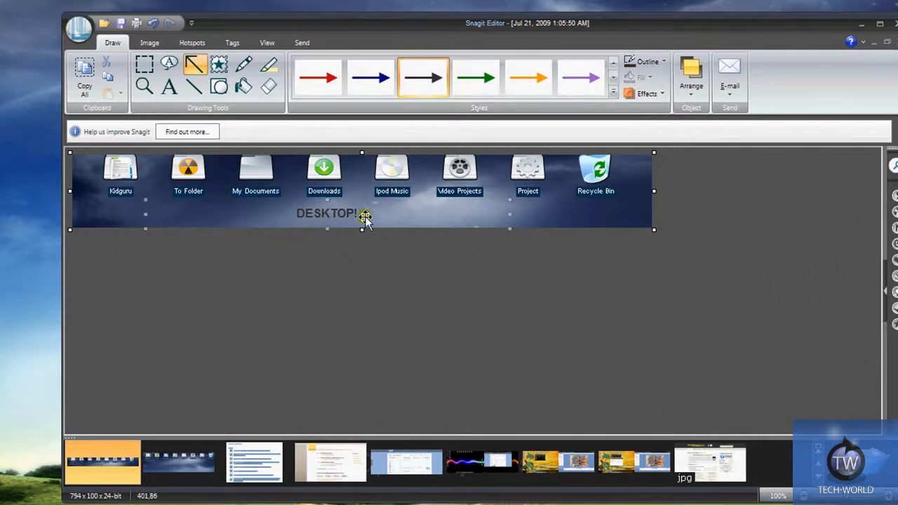
{"action": "left_click", "coordinate": [169, 86]}
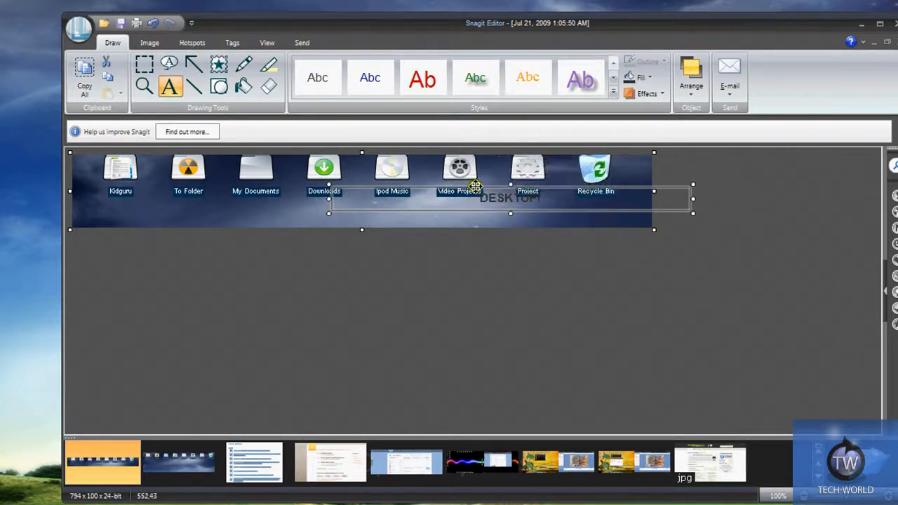
{"action": "left_click", "coordinate": [219, 86]}
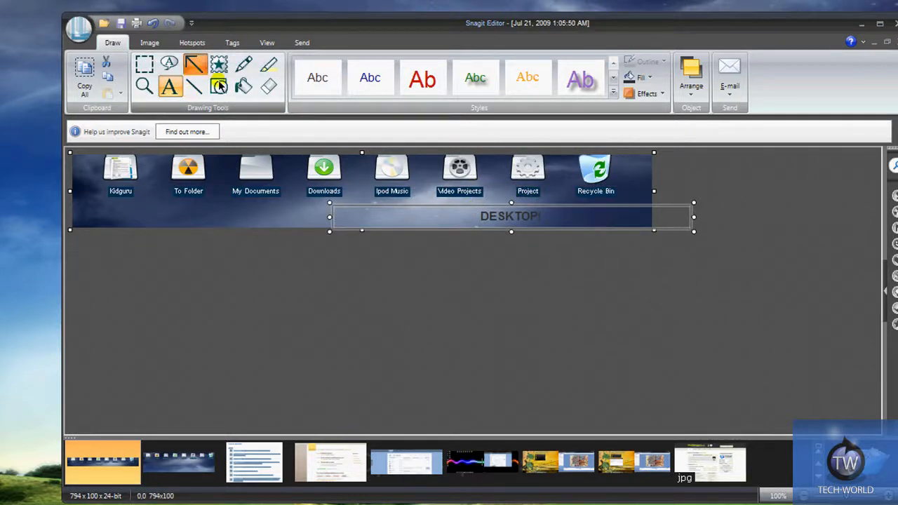
Step: Draw a black arrow from the Downloads icon ending beside DESKTOP!
{"action": "left_click", "coordinate": [218, 86]}
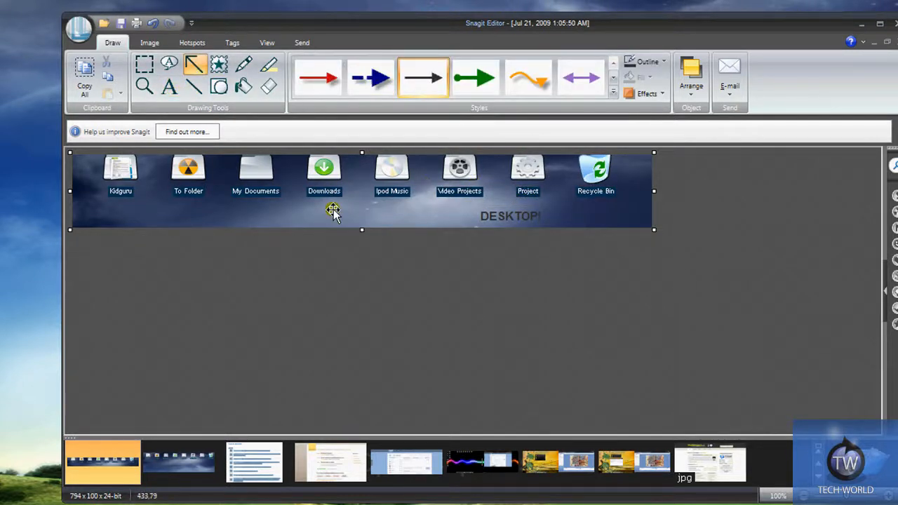
{"action": "left_click_drag", "start_coordinate": [333, 210], "coordinate": [463, 214]}
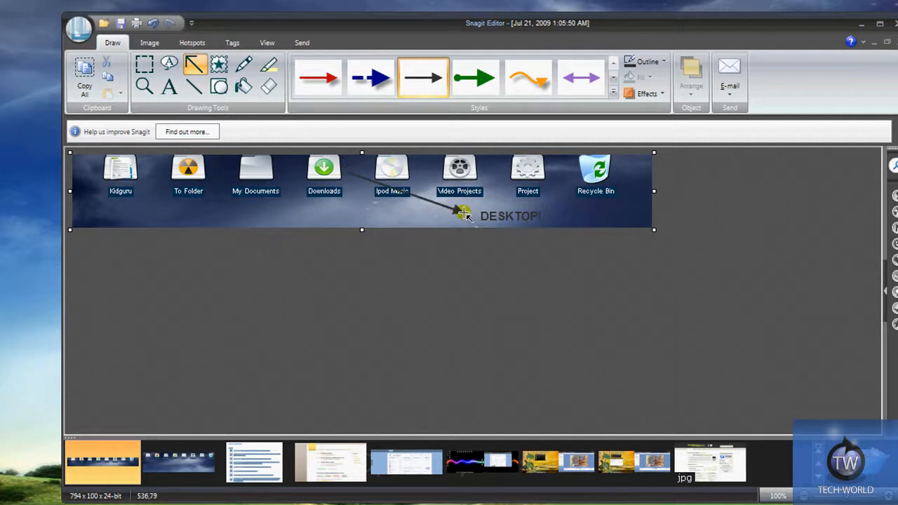
{"action": "left_click_drag", "start_coordinate": [346, 172], "coordinate": [466, 211]}
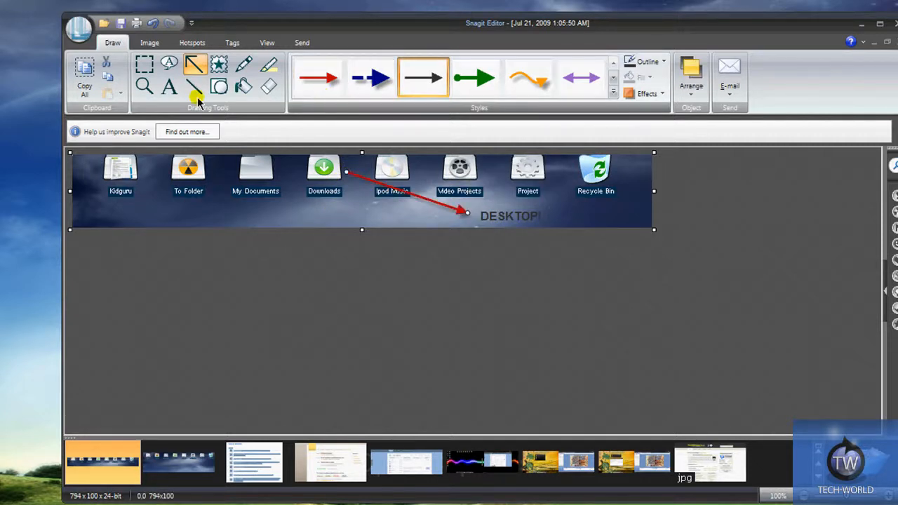
{"action": "left_click", "coordinate": [244, 86]}
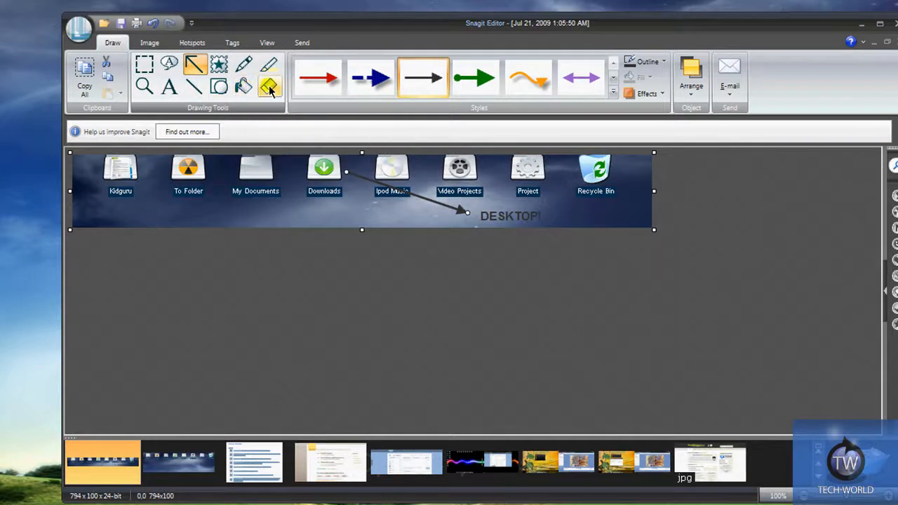
{"action": "mouse_move", "coordinate": [270, 66]}
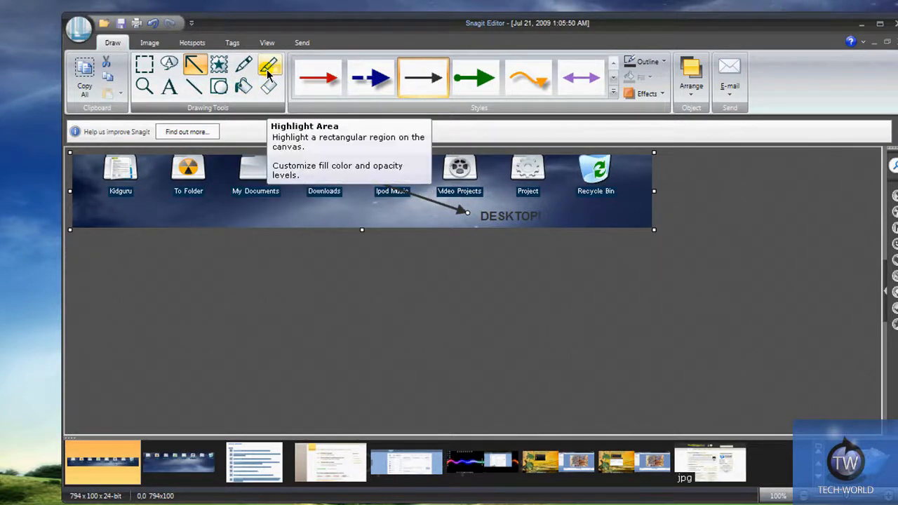
Step: Pick the Highlight Area tool for the My Documents label
{"action": "left_click", "coordinate": [270, 64]}
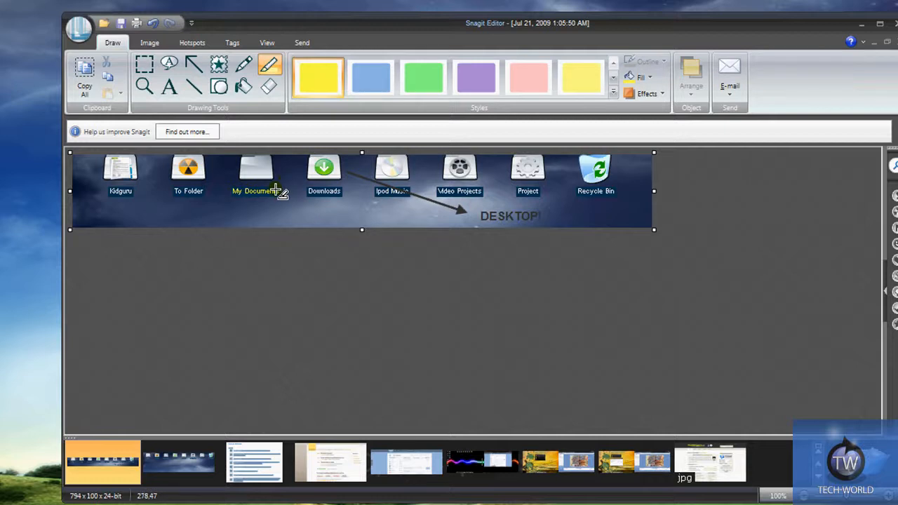
{"action": "mouse_move", "coordinate": [286, 188]}
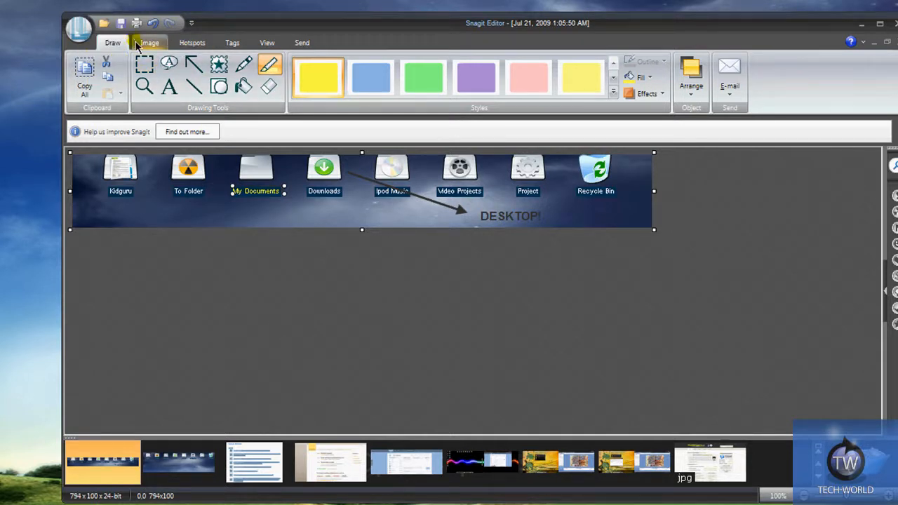
Step: Try framed shadow and torn-edge image styles, then restore plain edges
{"action": "left_click", "coordinate": [149, 43]}
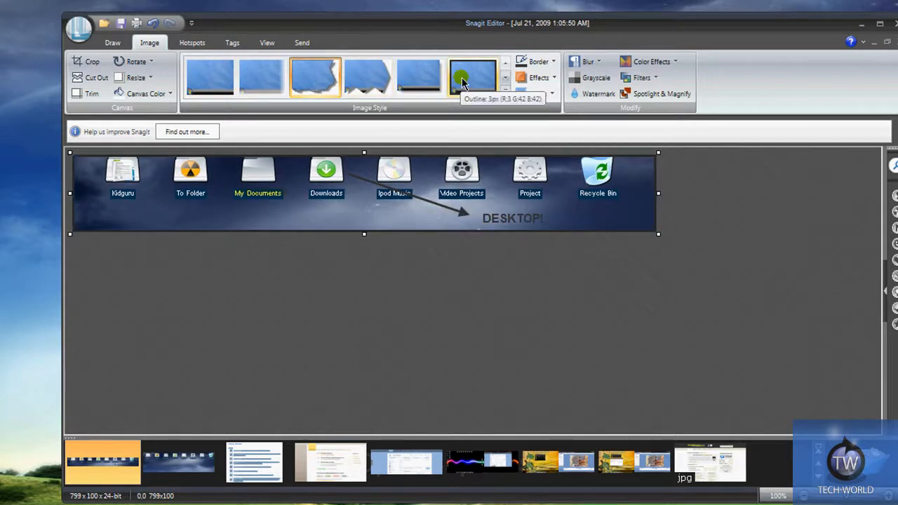
{"action": "left_click", "coordinate": [419, 77]}
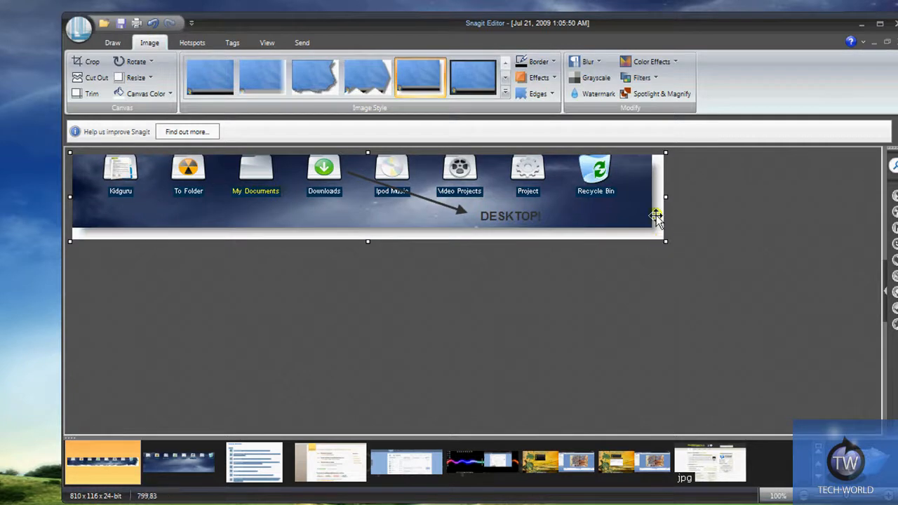
{"action": "left_click", "coordinate": [366, 76]}
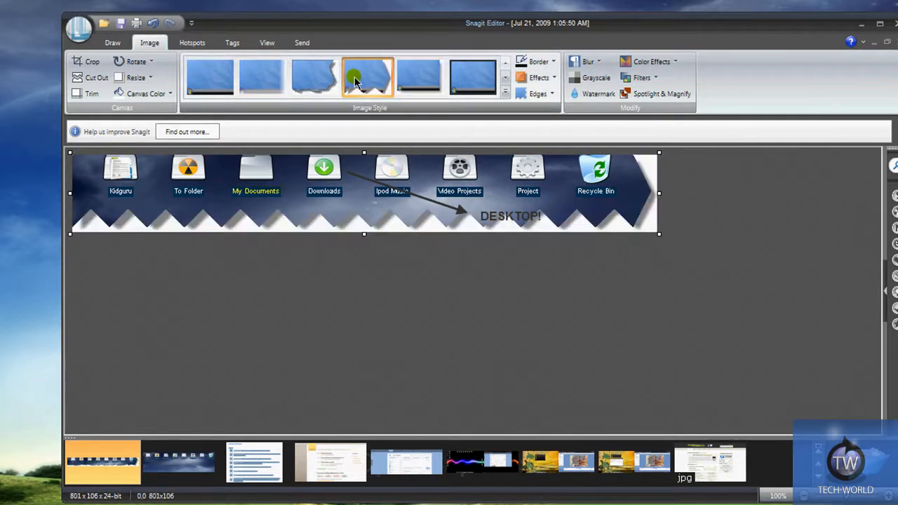
{"action": "left_click", "coordinate": [262, 76]}
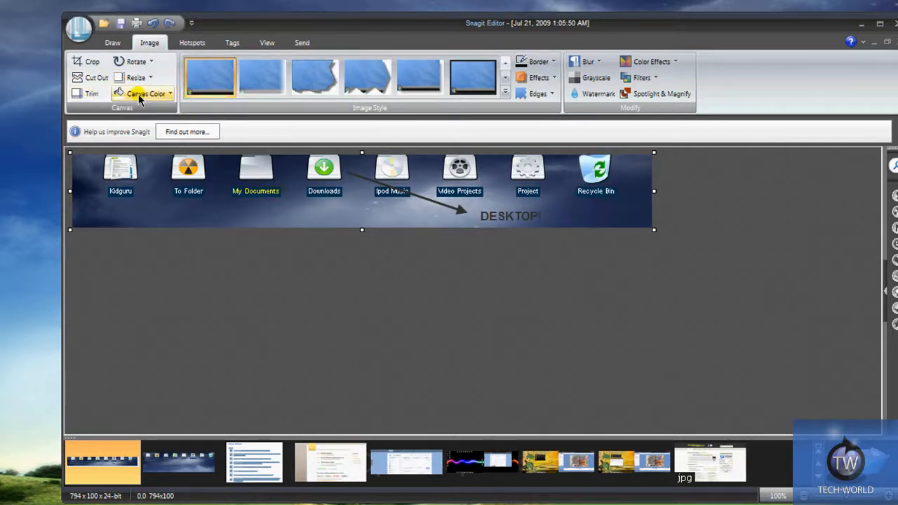
{"action": "mouse_move", "coordinate": [192, 43]}
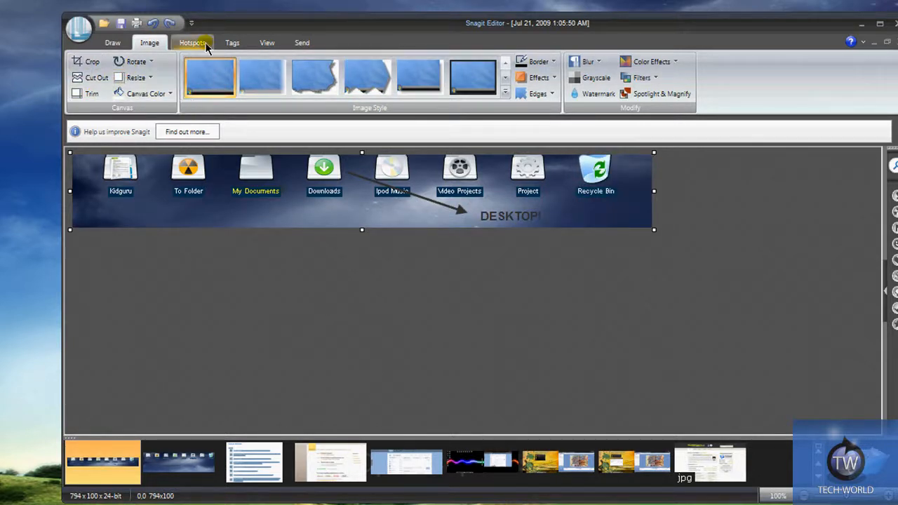
Step: Switch to the Hotspots tools for marking the Recycle Bin icon
{"action": "left_click", "coordinate": [192, 43]}
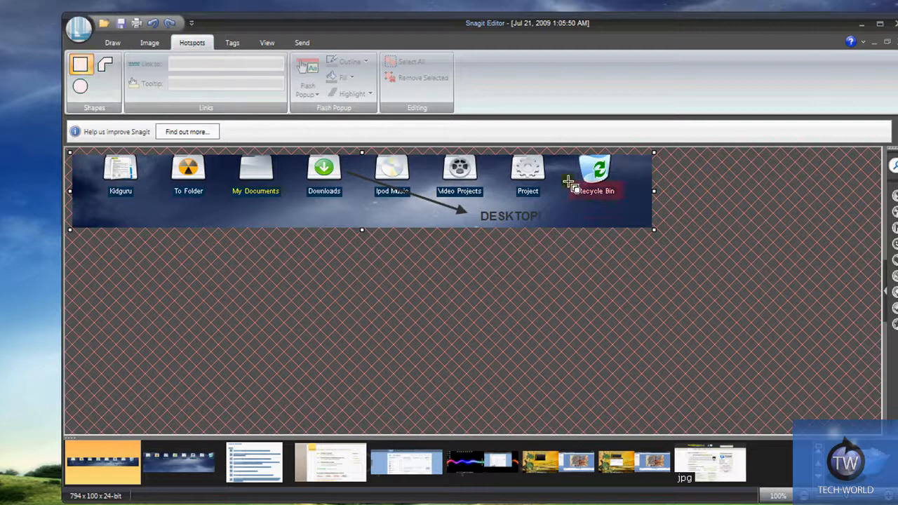
{"action": "left_click", "coordinate": [595, 172]}
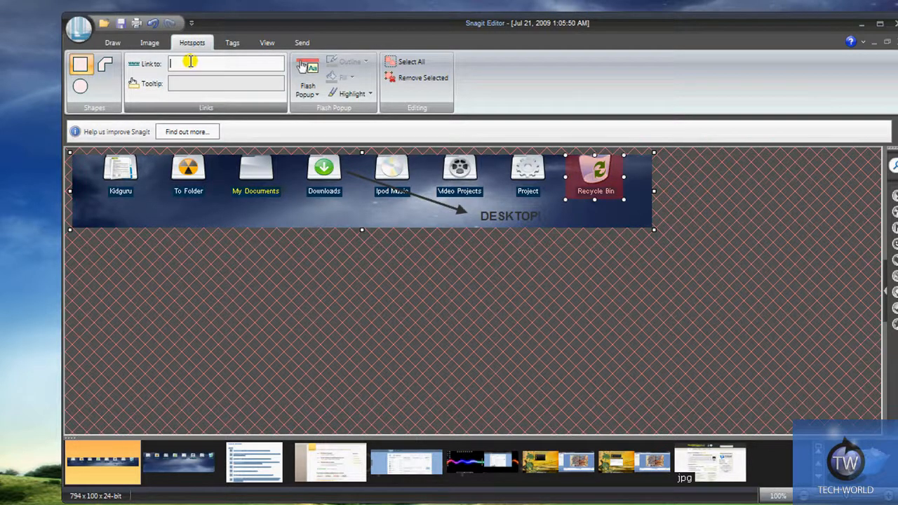
{"action": "type", "text": "http://www."}
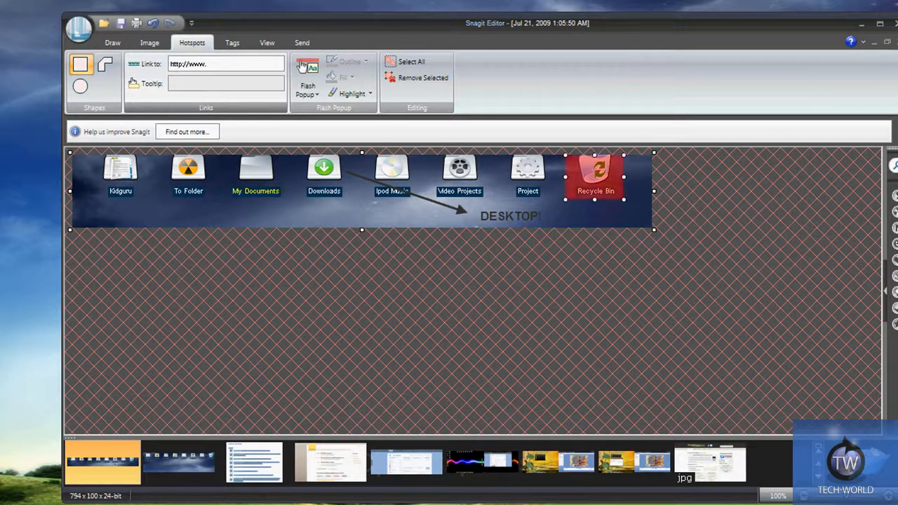
{"action": "left_click", "coordinate": [225, 64]}
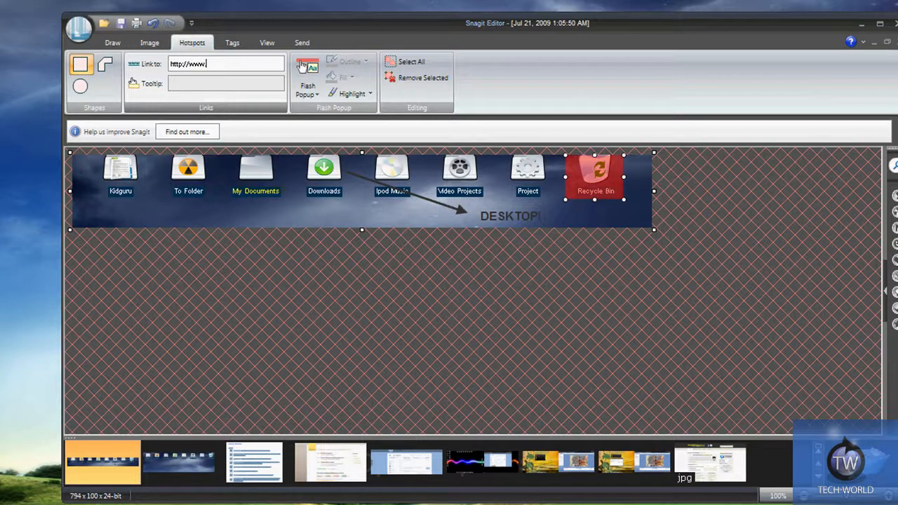
{"action": "type", "text": "adrianstech.com"}
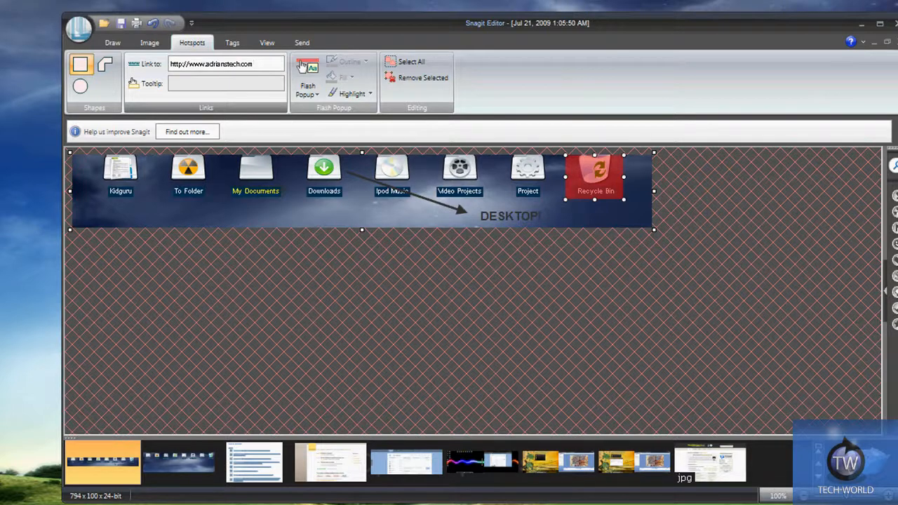
{"action": "mouse_move", "coordinate": [619, 234]}
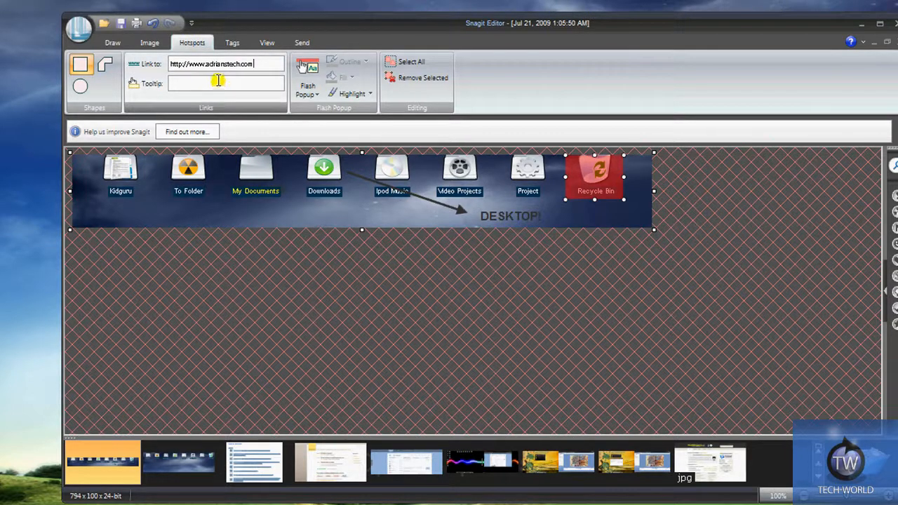
{"action": "mouse_move", "coordinate": [199, 91]}
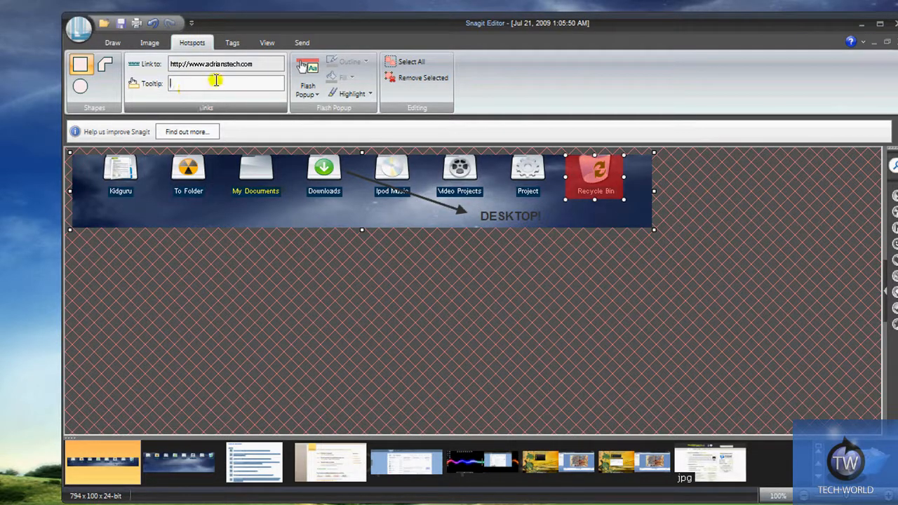
Step: Give the Recycle Bin hotspot the tooltip 'MY SITE' and reselect the tooltip text
{"action": "type", "text": "MY SITE"}
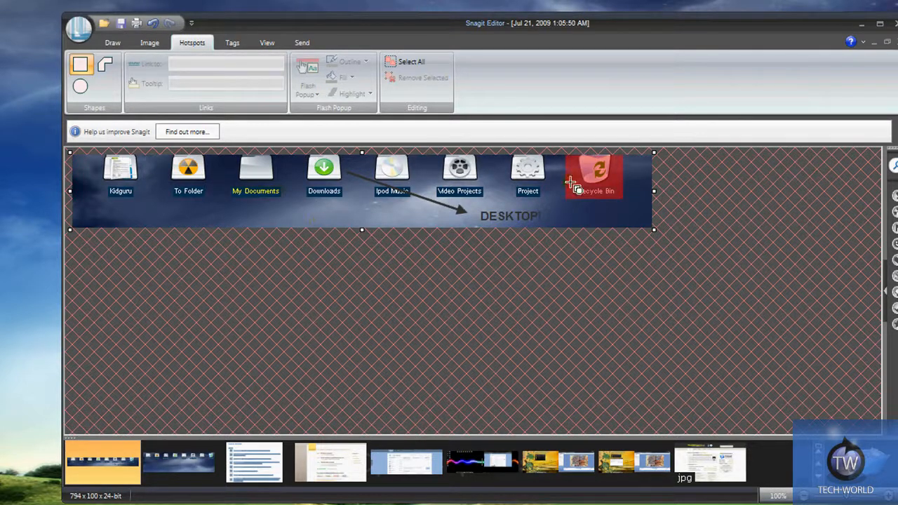
{"action": "left_click", "coordinate": [594, 176]}
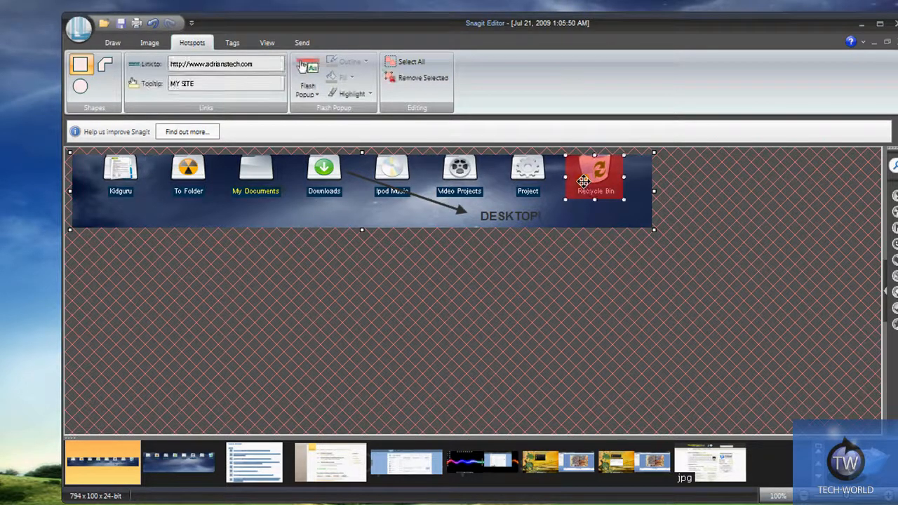
{"action": "triple_click", "coordinate": [225, 83]}
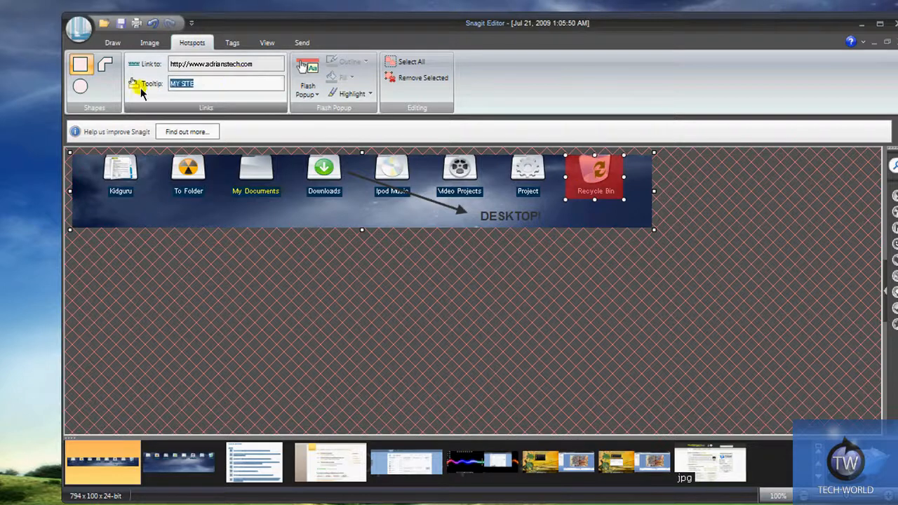
{"action": "right_click", "coordinate": [592, 176]}
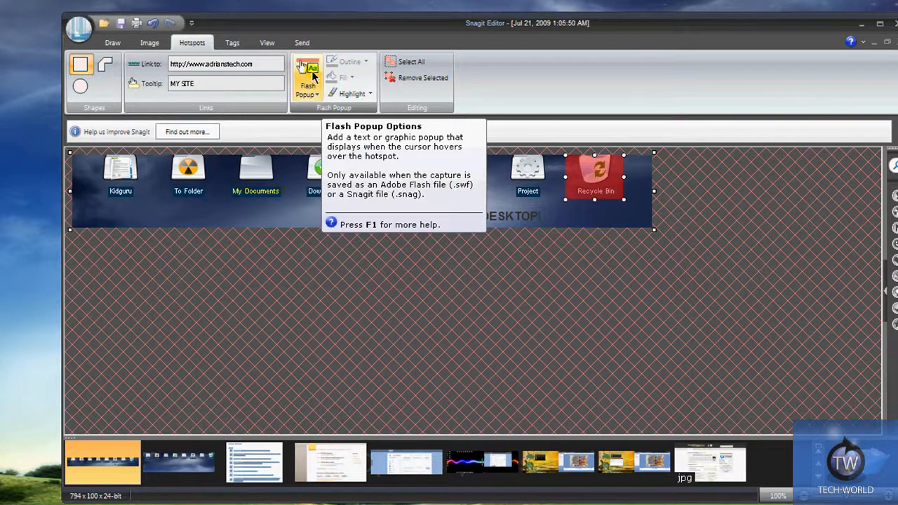
{"action": "left_click", "coordinate": [307, 84]}
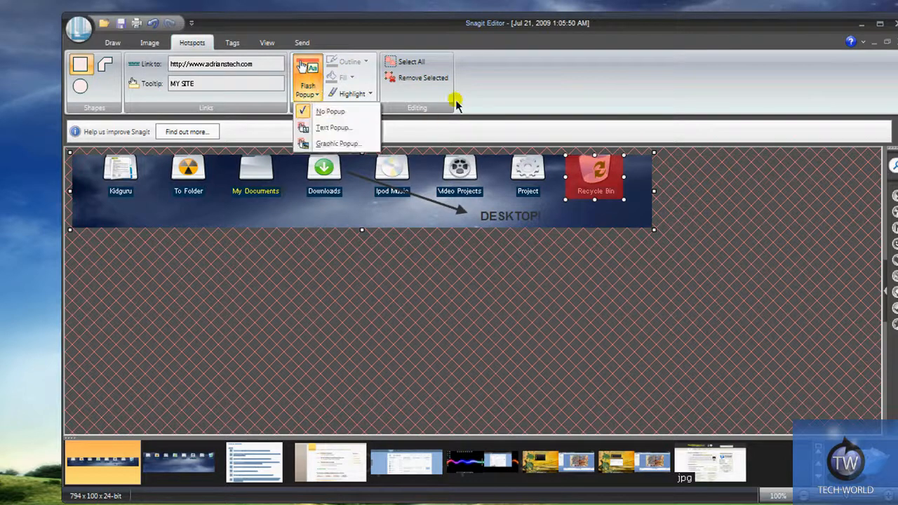
{"action": "mouse_move", "coordinate": [361, 143]}
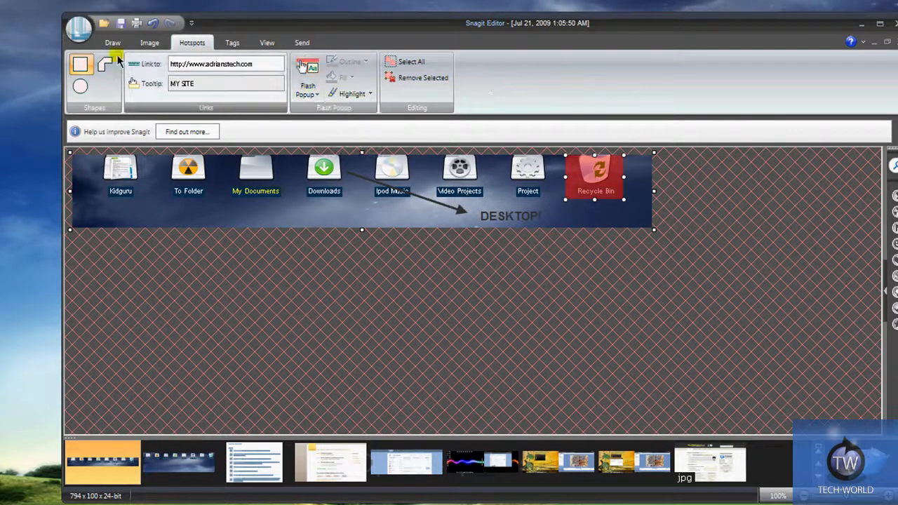
{"action": "mouse_move", "coordinate": [80, 85]}
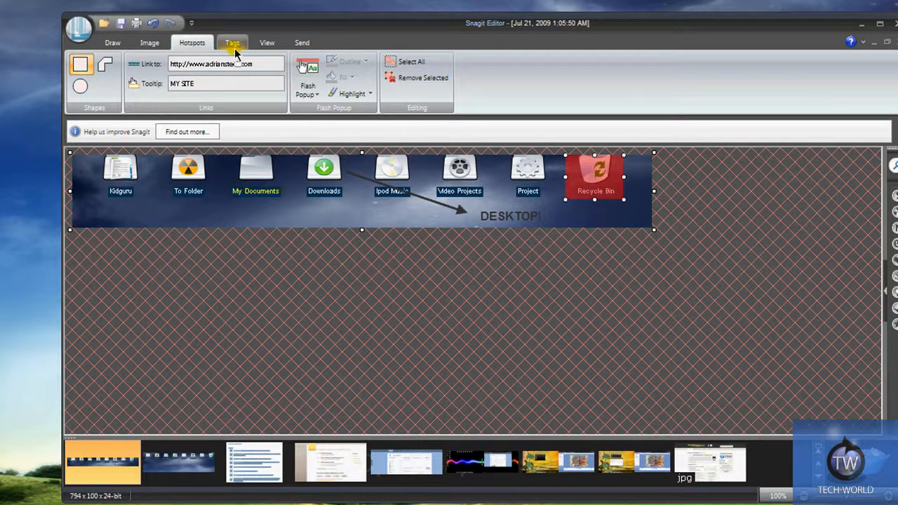
Step: Review the capture's keywords, flags and details under Tags, then switch to View options
{"action": "left_click", "coordinate": [232, 42]}
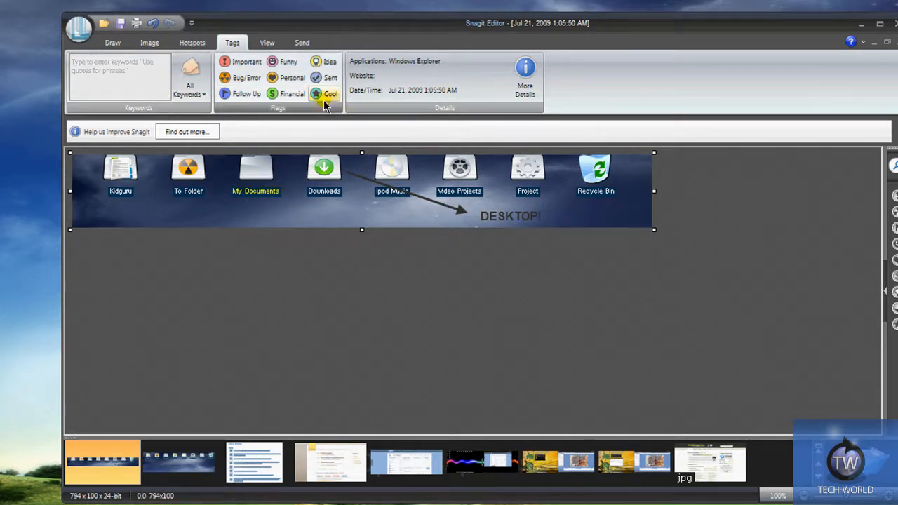
{"action": "mouse_move", "coordinate": [293, 93]}
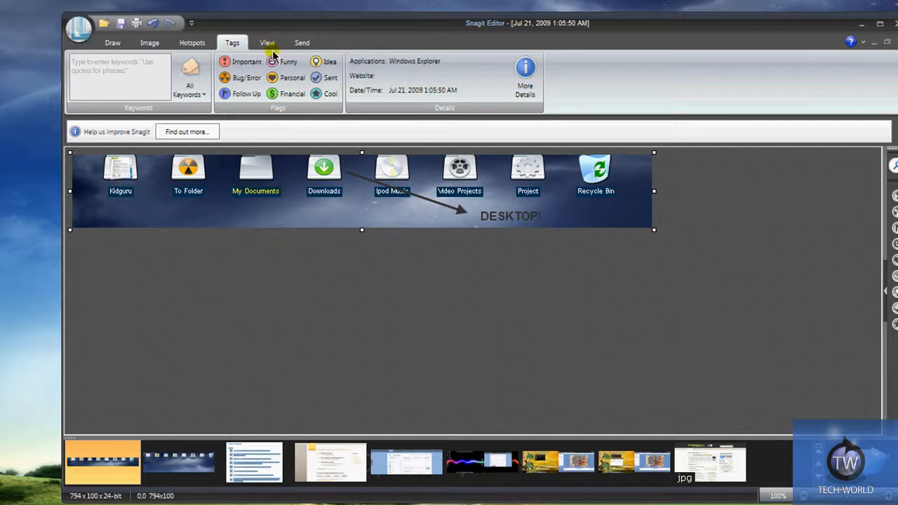
{"action": "left_click", "coordinate": [267, 43]}
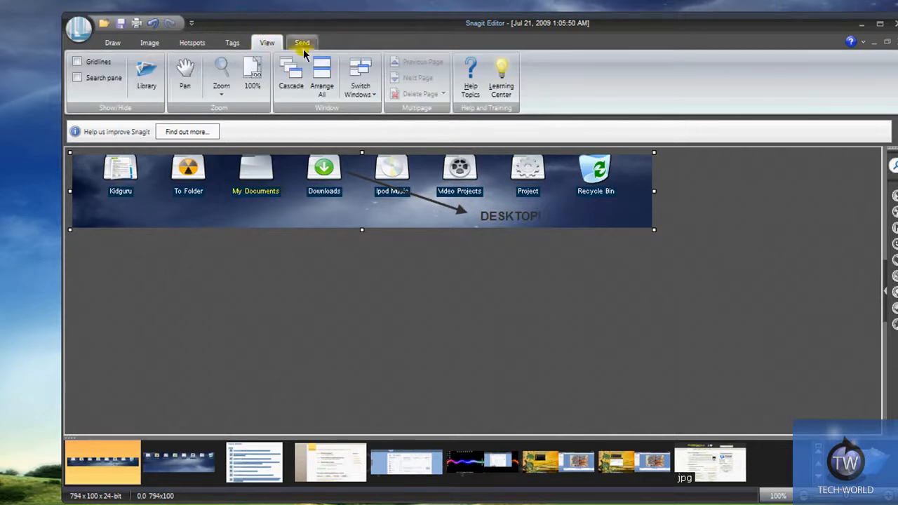
{"action": "mouse_move", "coordinate": [411, 74]}
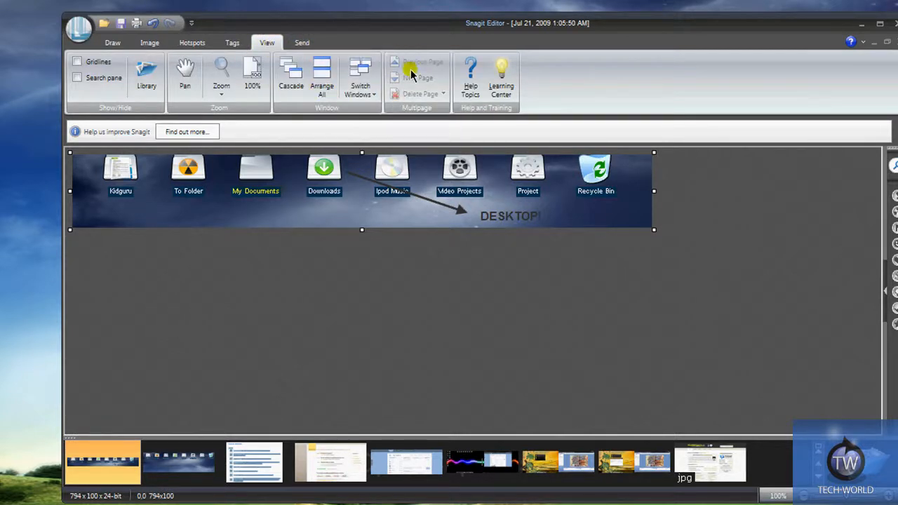
Step: Show the Send options and open the empty Accessories Manager from Output Accessories
{"action": "left_click", "coordinate": [302, 43]}
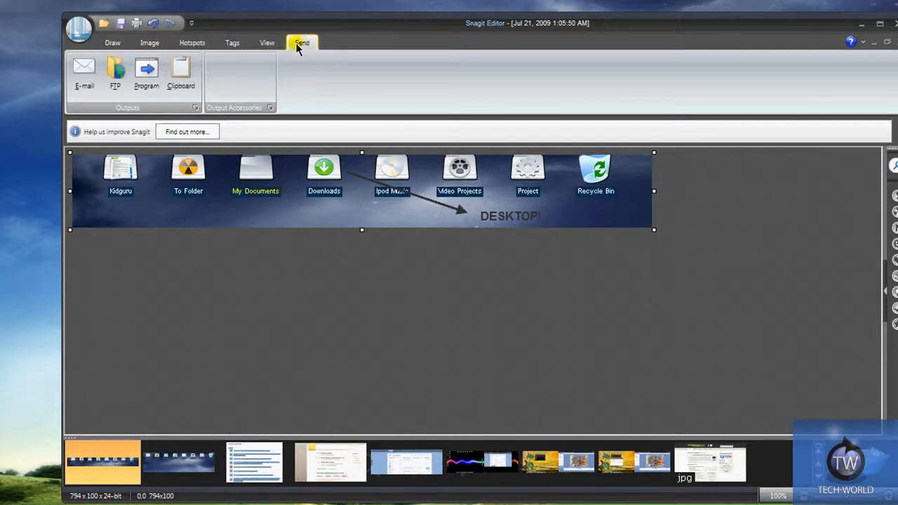
{"action": "left_click", "coordinate": [270, 107]}
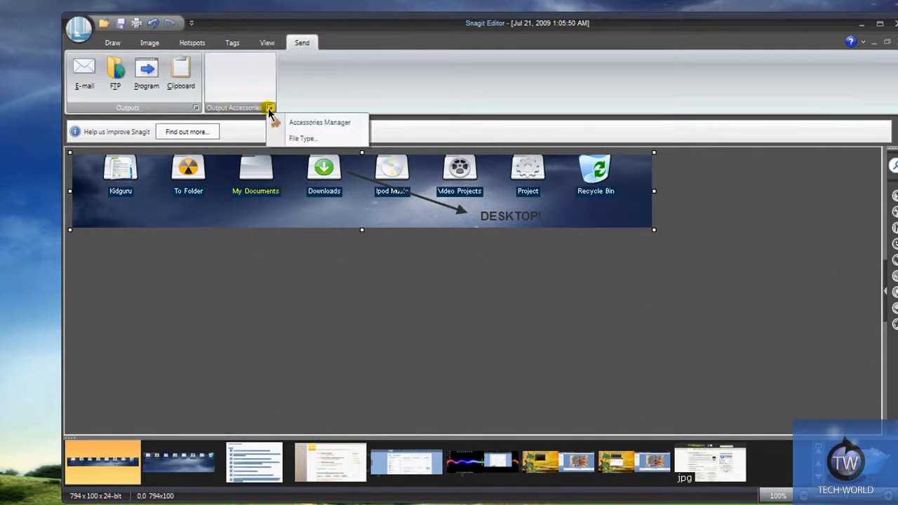
{"action": "mouse_move", "coordinate": [311, 112]}
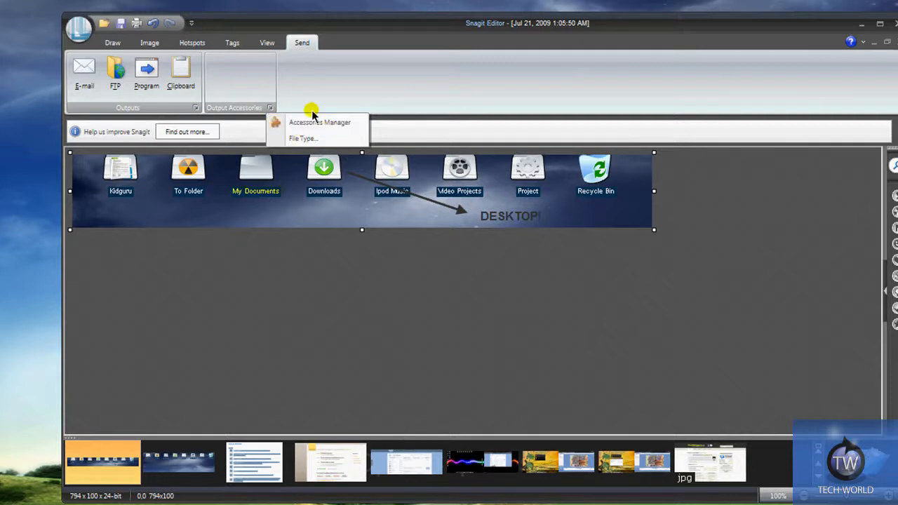
{"action": "left_click", "coordinate": [270, 107]}
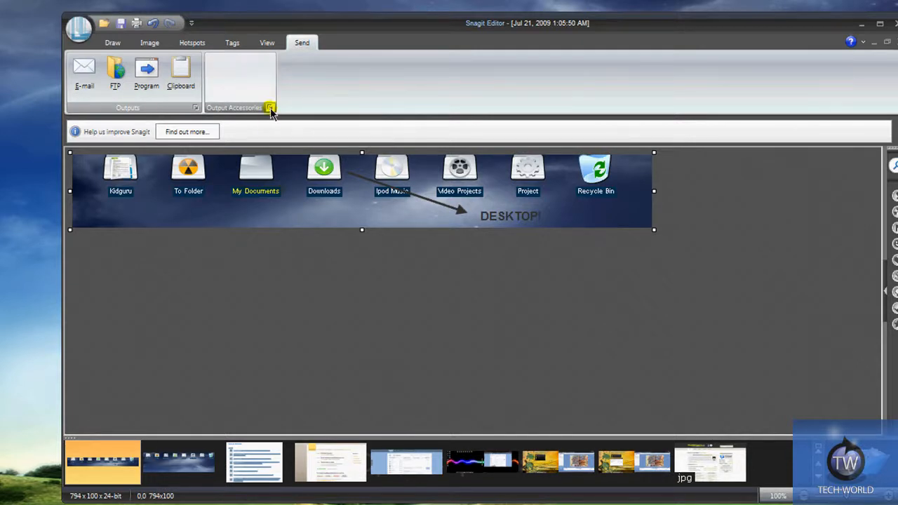
{"action": "left_click", "coordinate": [270, 107]}
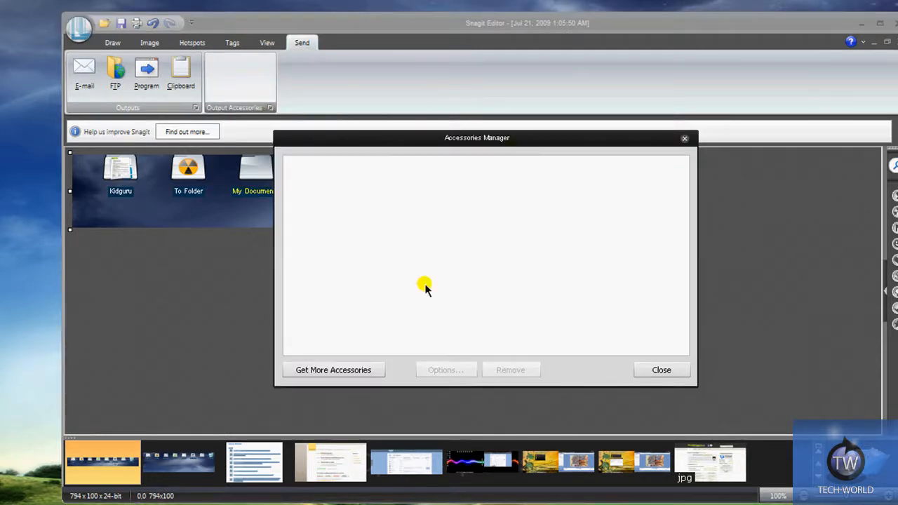
{"action": "mouse_move", "coordinate": [174, 341]}
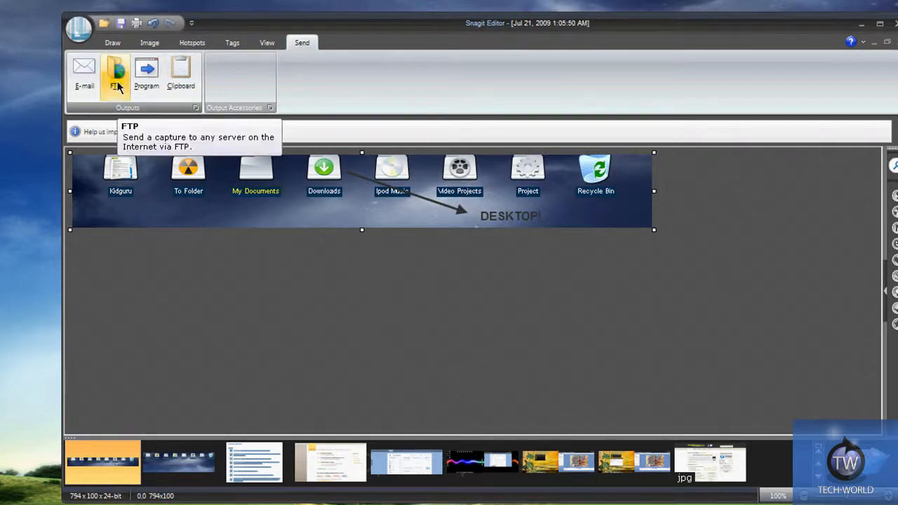
{"action": "mouse_move", "coordinate": [180, 70]}
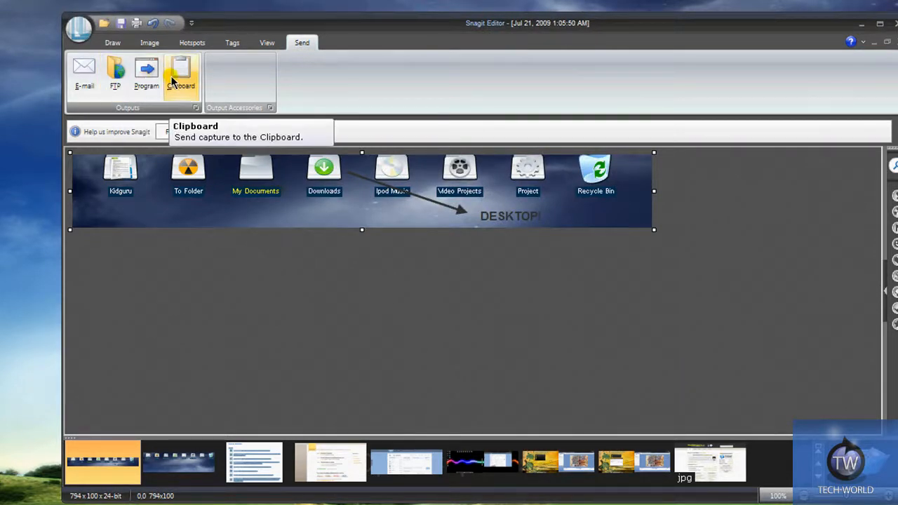
{"action": "mouse_move", "coordinate": [114, 74]}
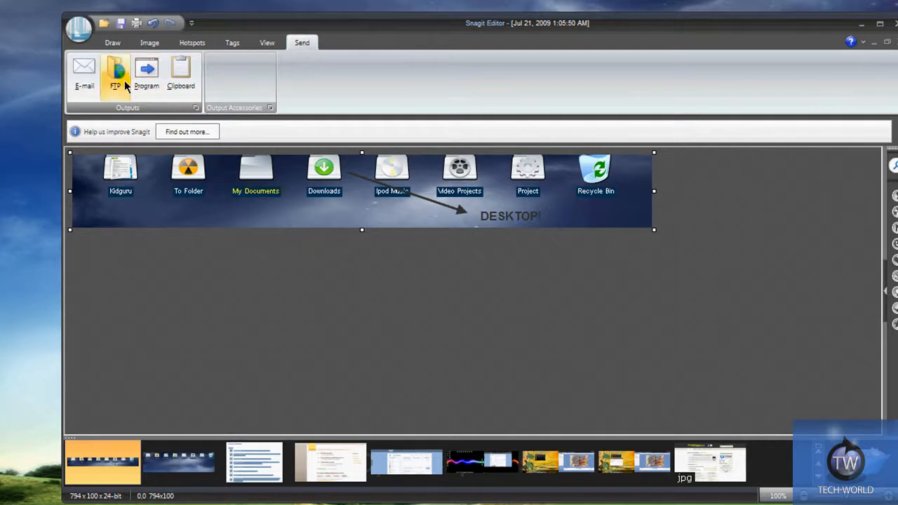
{"action": "mouse_move", "coordinate": [114, 75]}
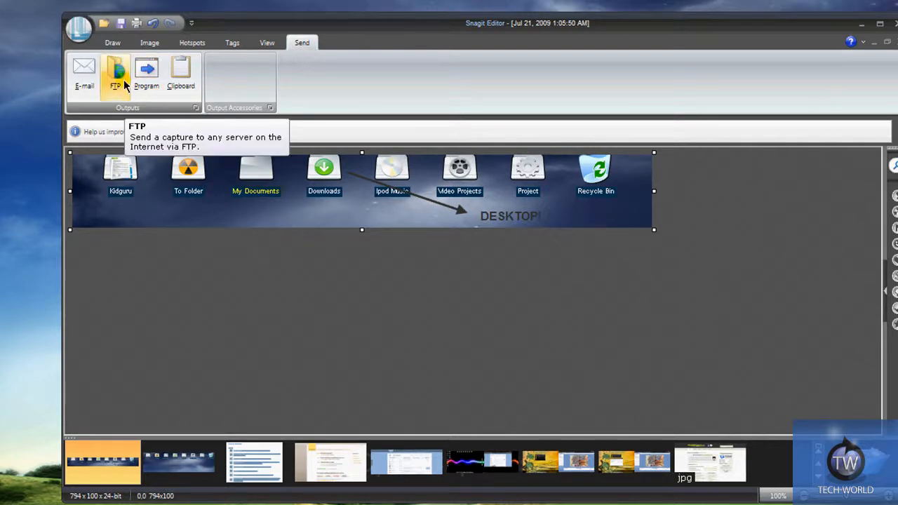
{"action": "mouse_move", "coordinate": [84, 71]}
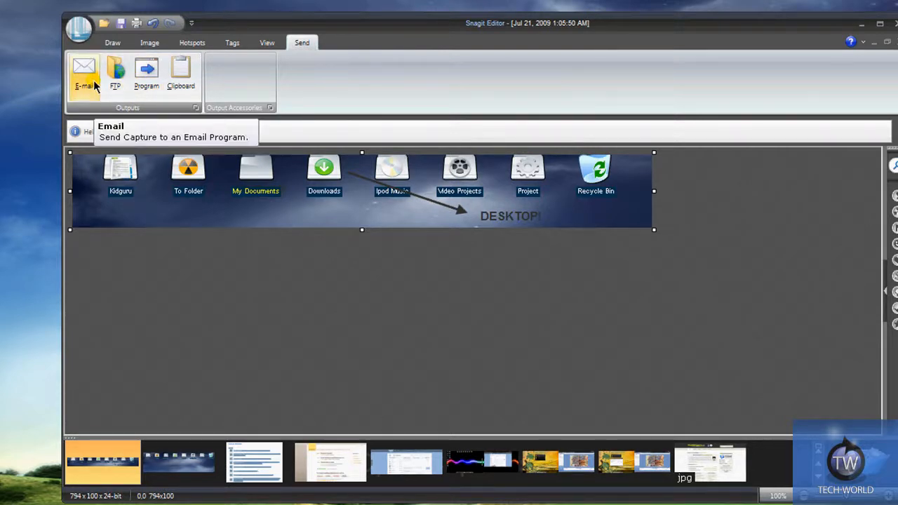
{"action": "mouse_move", "coordinate": [653, 249]}
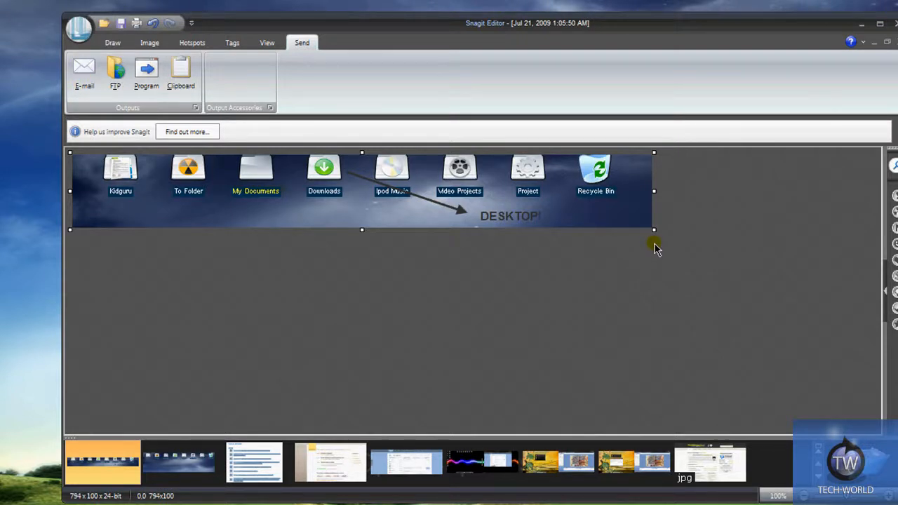
{"action": "mouse_move", "coordinate": [470, 131]}
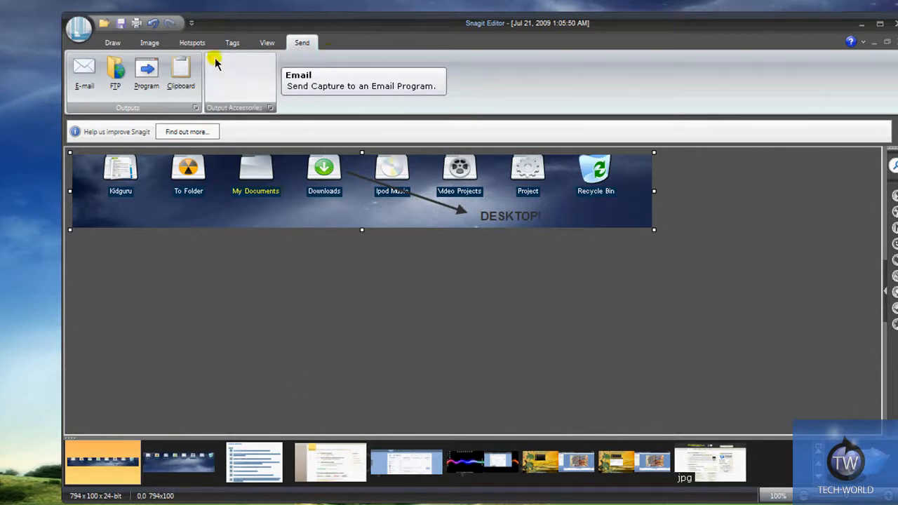
Step: Return from the Send options to the Draw tab tools
{"action": "left_click", "coordinate": [112, 43]}
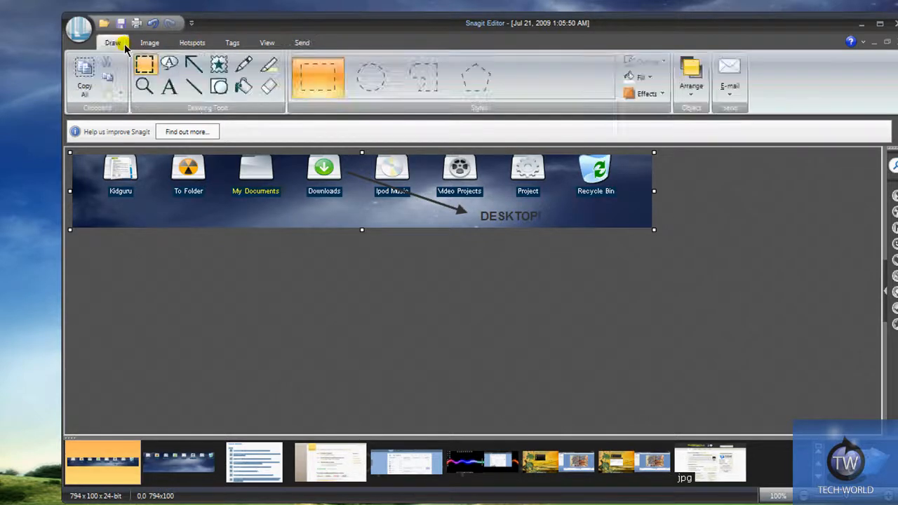
{"action": "mouse_move", "coordinate": [477, 269]}
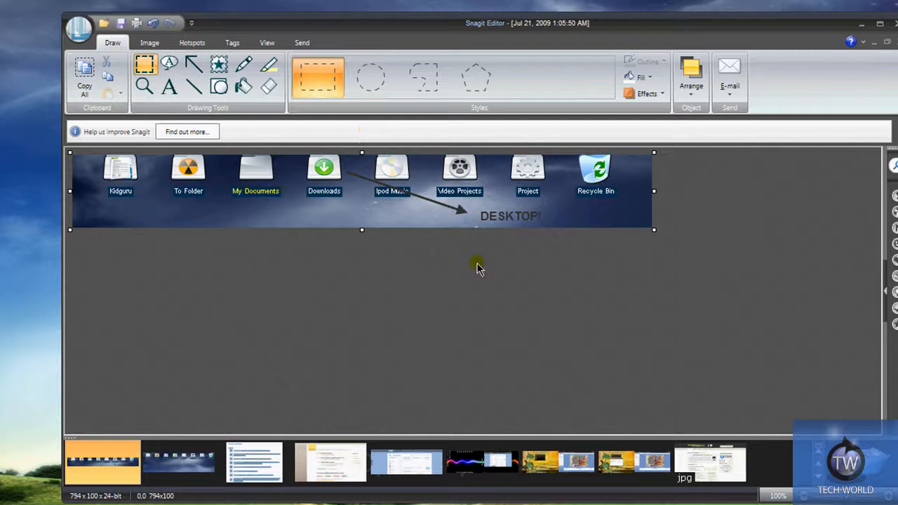